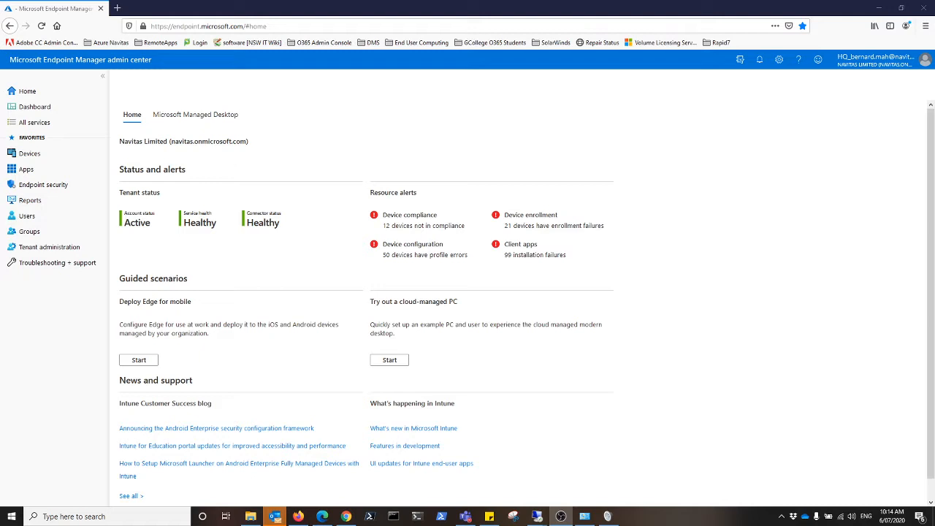
Filter the All groups list to names containing PILOT
left_click(30, 231)
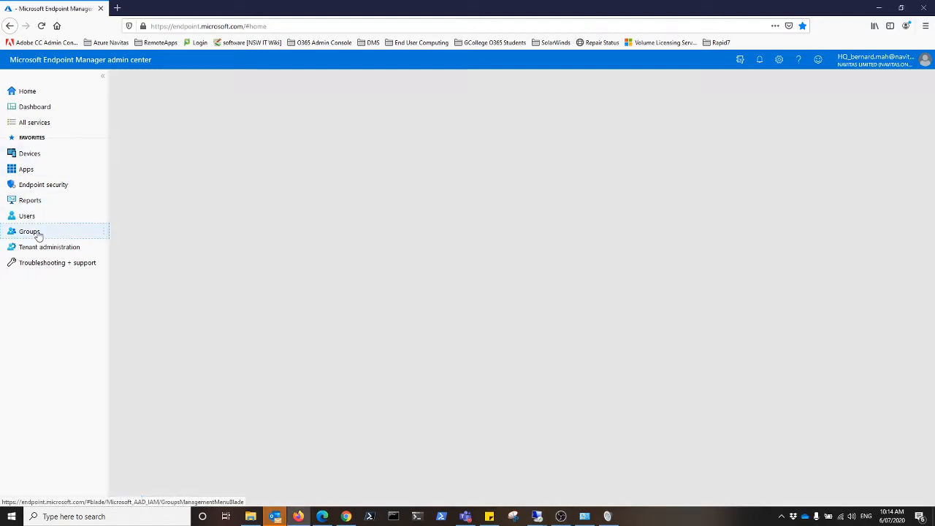
left_click(29, 231)
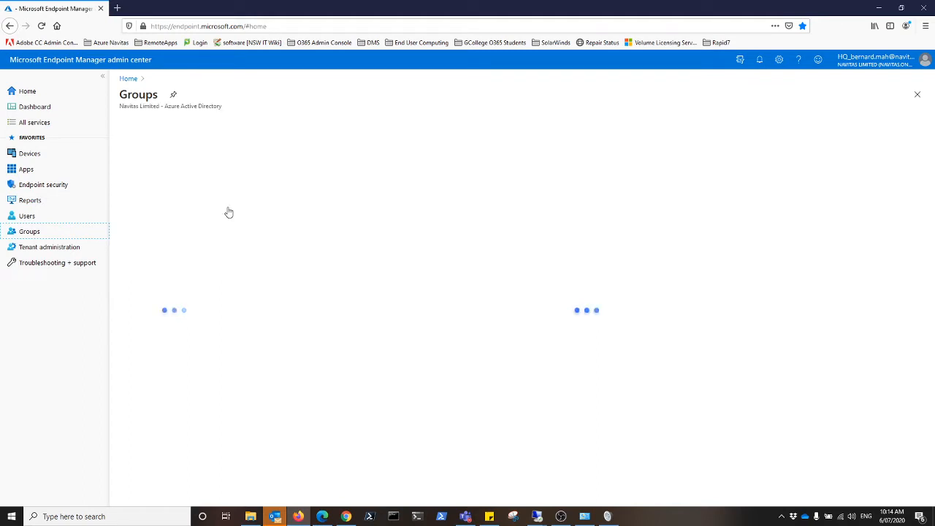
left_click(29, 230)
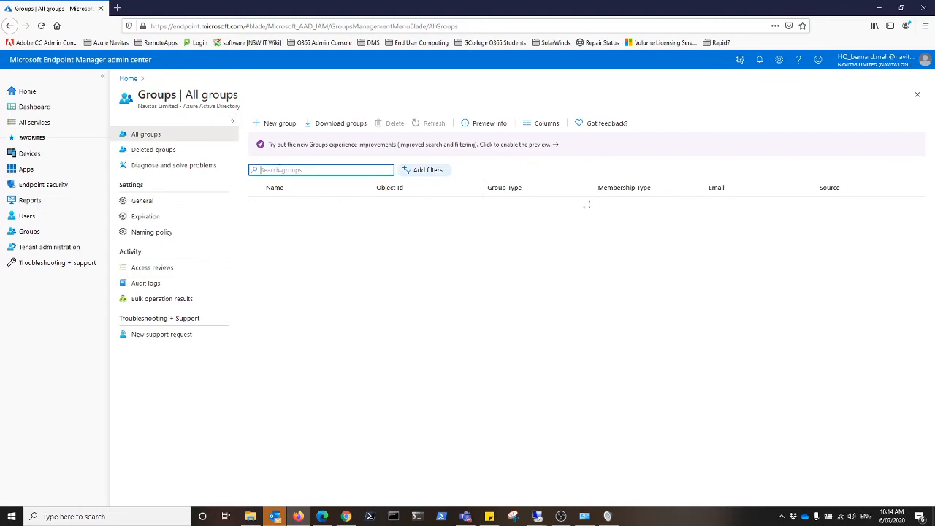
type("PILOT")
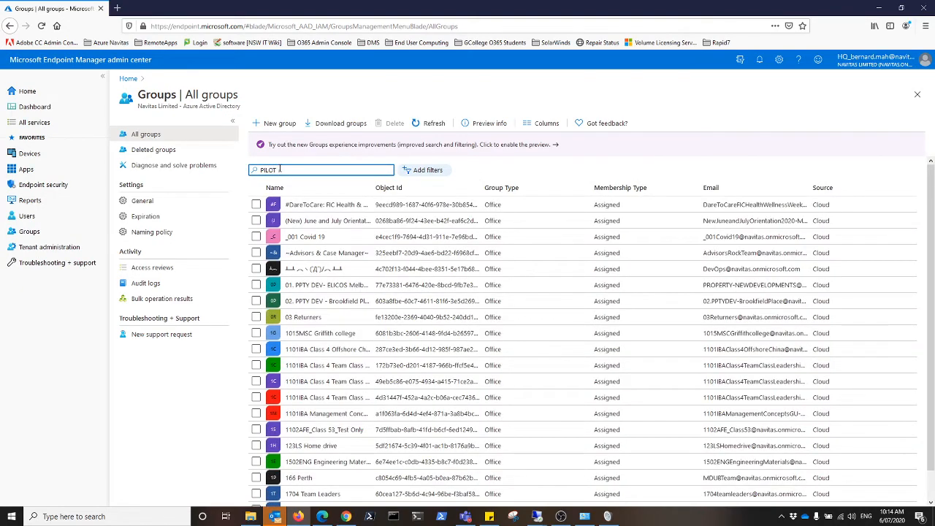
type("H")
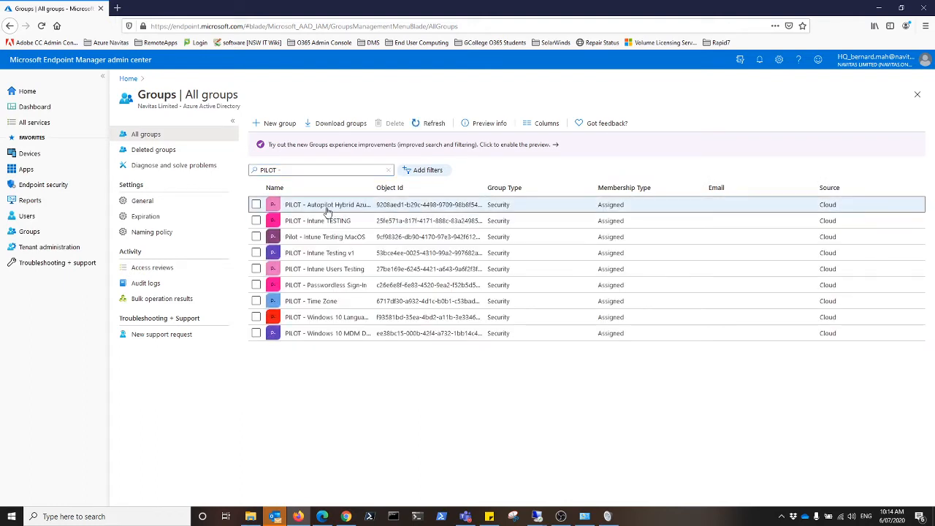
Show the PILOT - Autopilot Hybrid Azure AD group's two device members and begin adding another
left_click(327, 205)
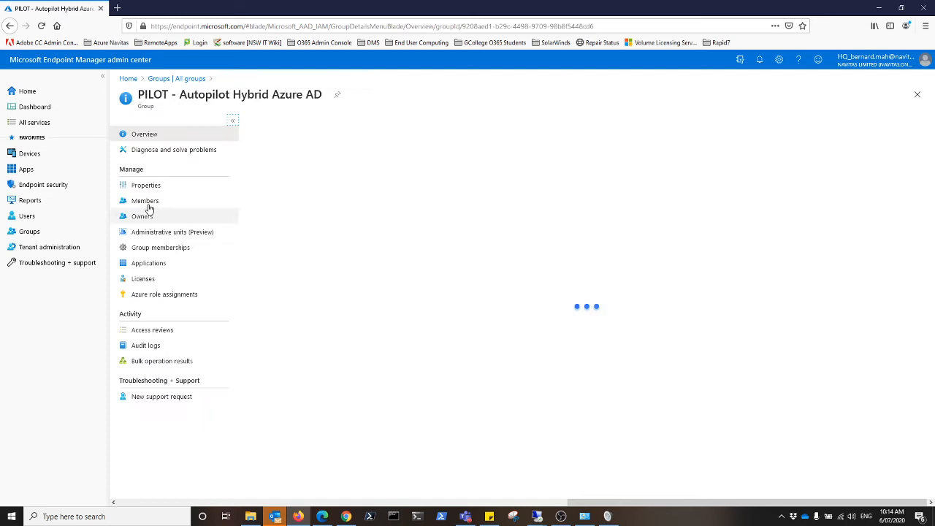
left_click(145, 200)
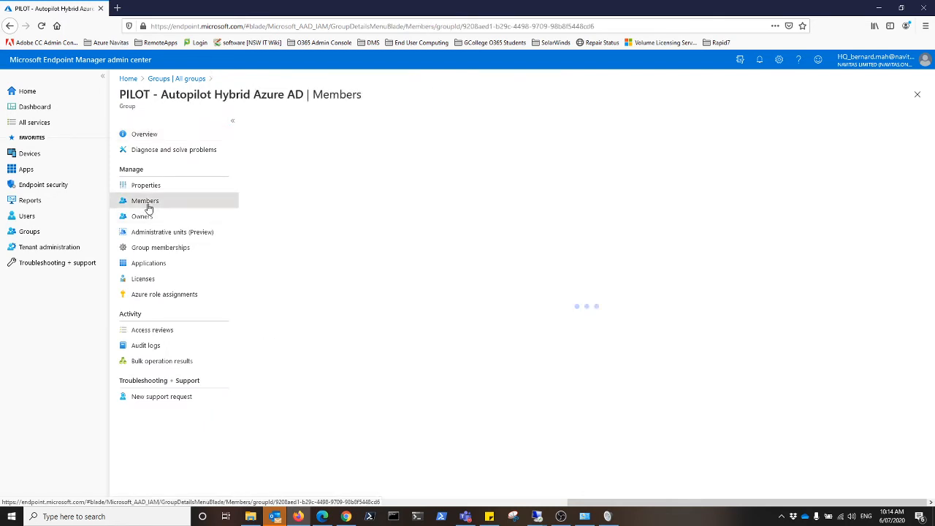
left_click(146, 200)
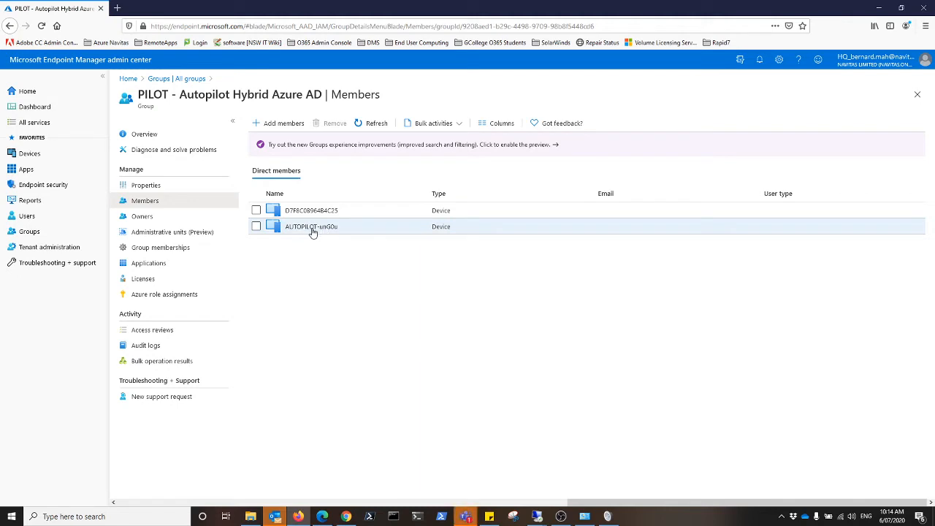
mouse_move(311, 226)
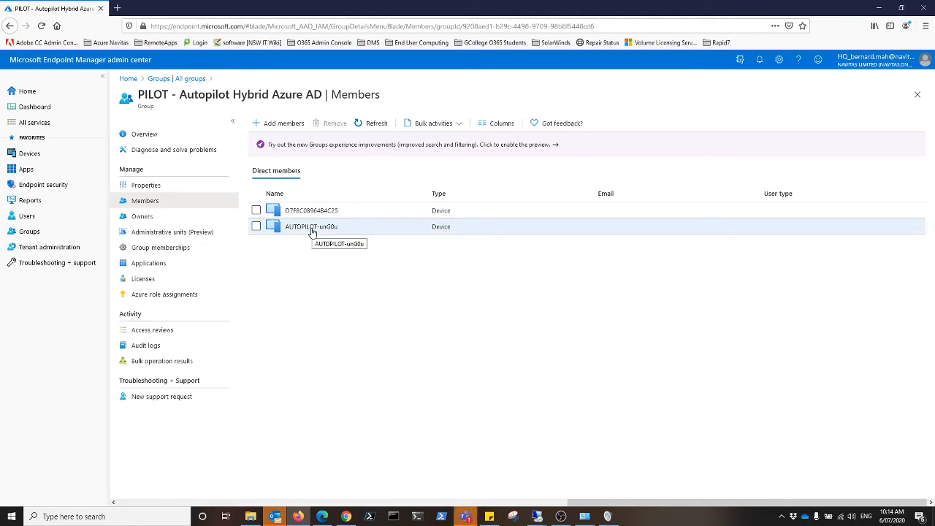
left_click(283, 123)
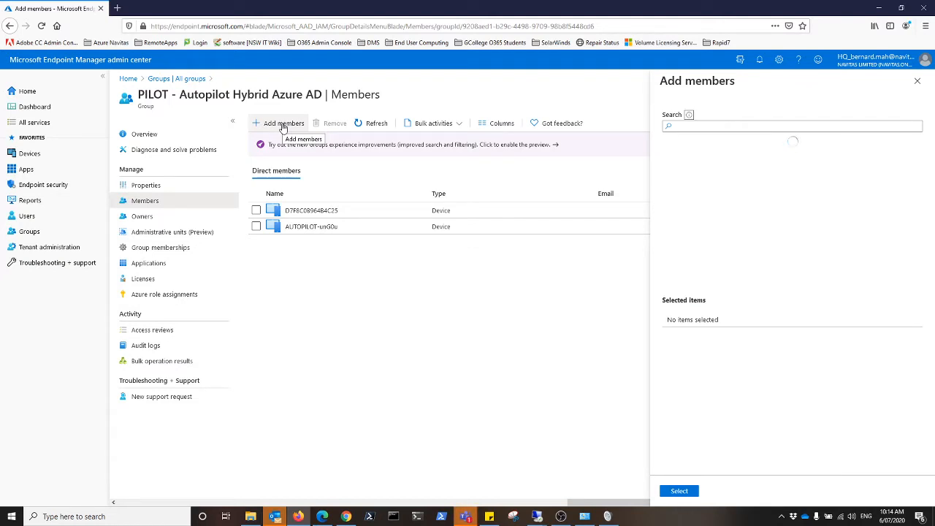
Search the Add members pane for 9T and select the 9TWP device as a member
left_click(792, 126)
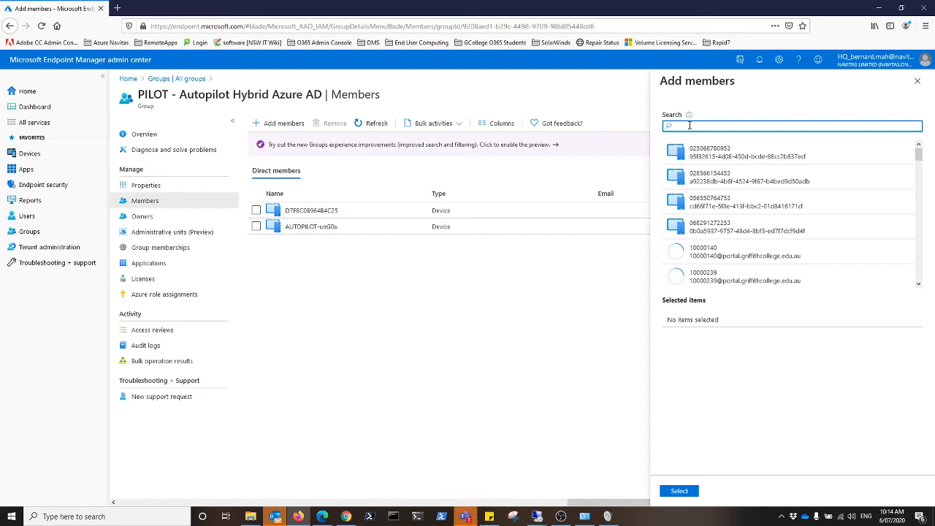
type("9TWP")
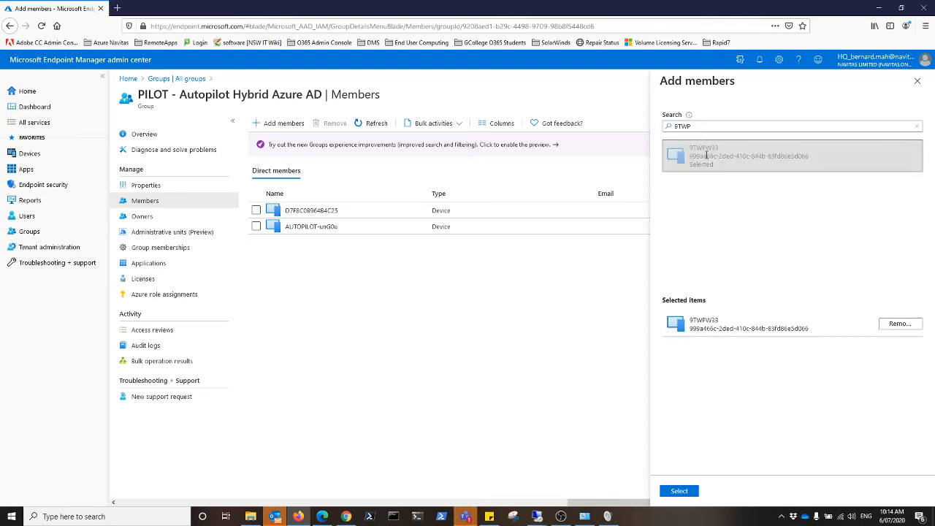
left_click(678, 490)
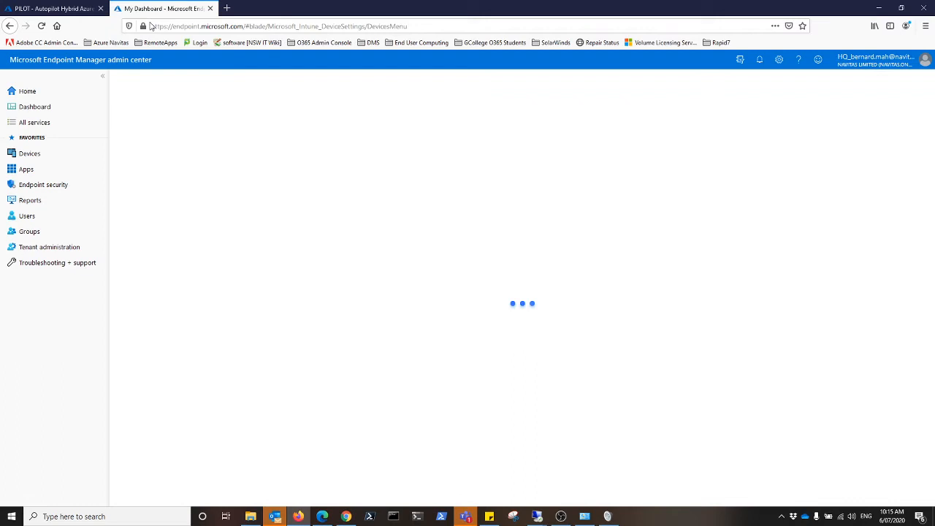
Search Windows Autopilot devices for 9TWP and show the Dell Latitude 5411 details
left_click(29, 154)
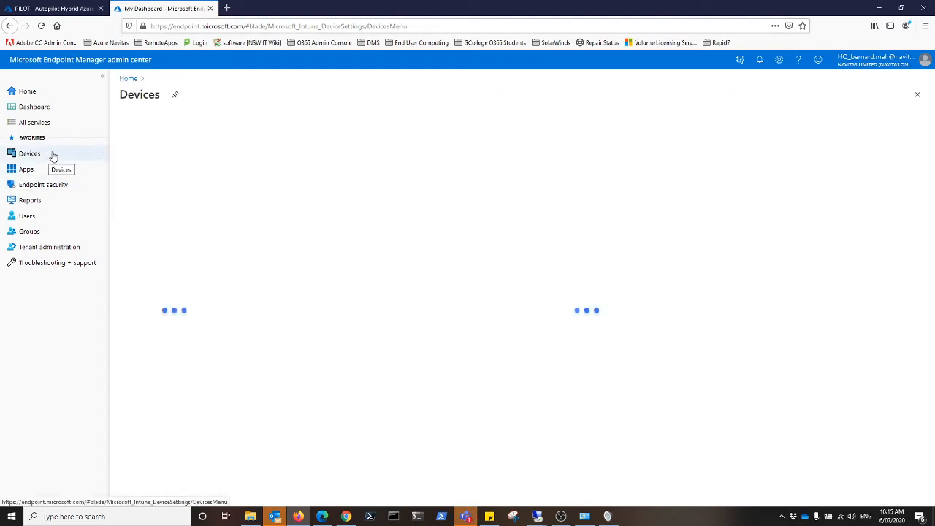
left_click(29, 154)
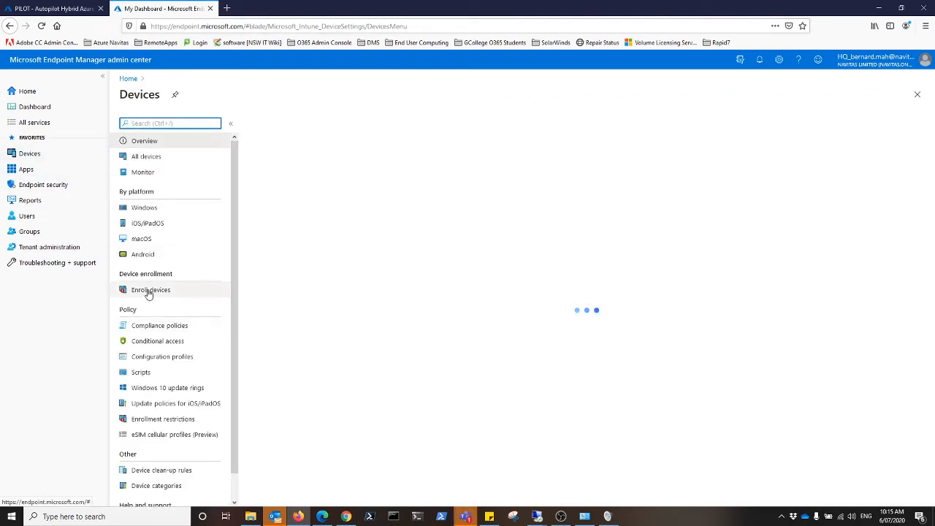
left_click(150, 289)
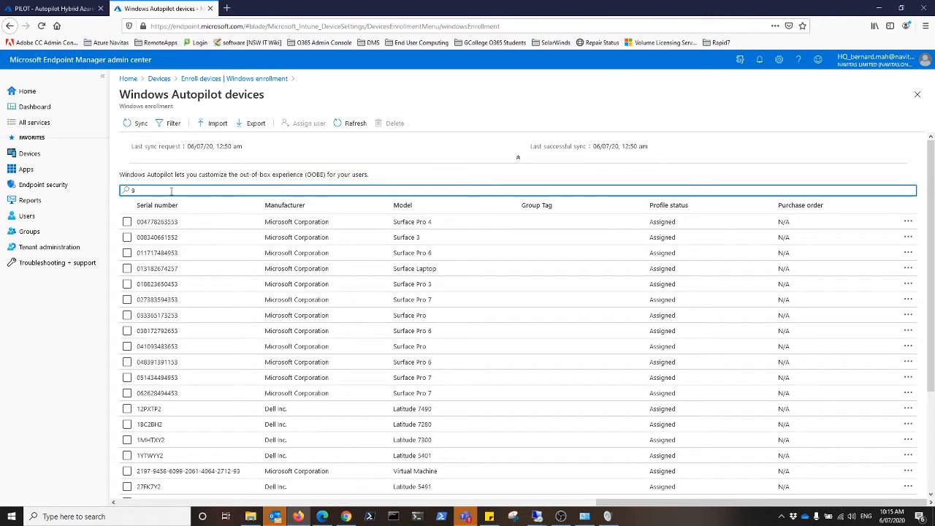
type("TWP")
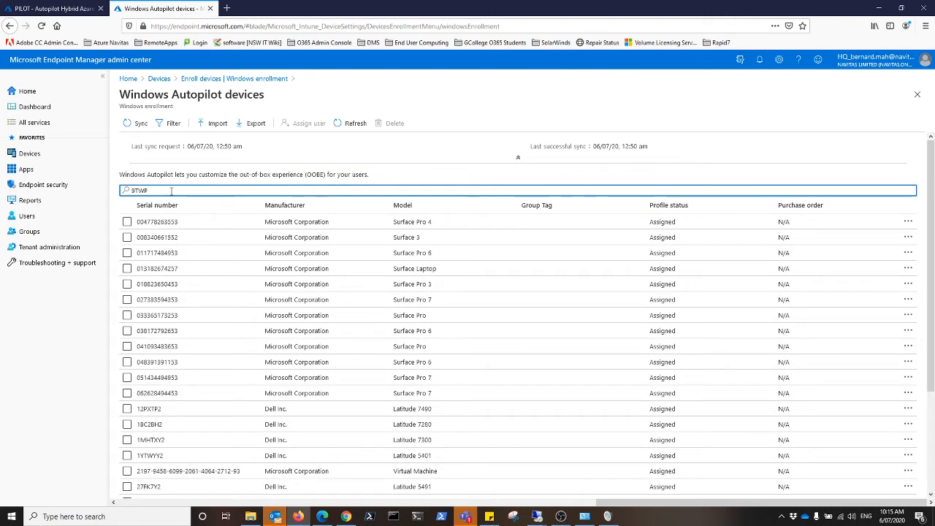
type("9TWP")
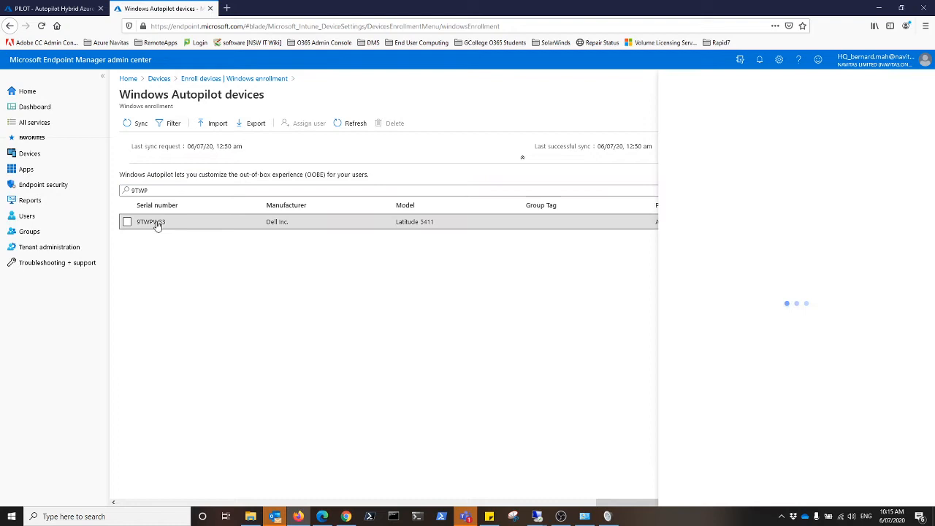
left_click(152, 222)
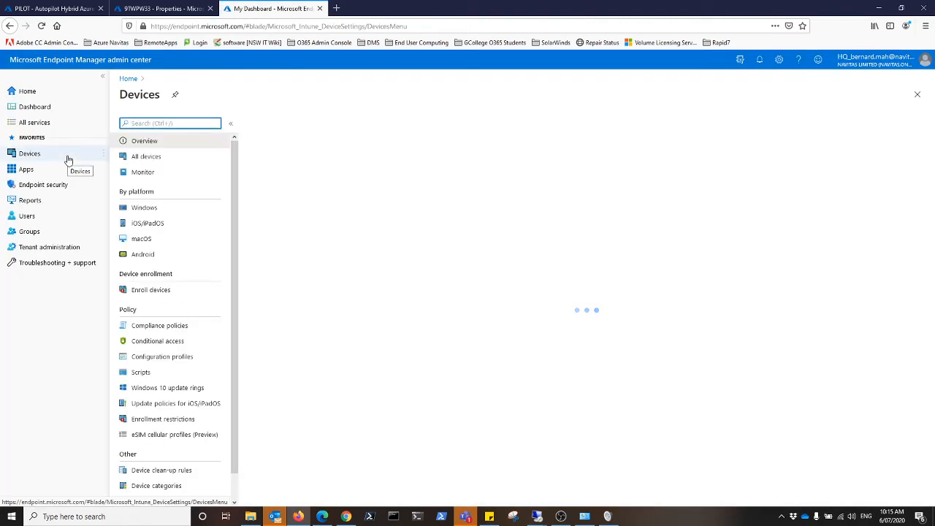
Show the Enrollment Status Page profiles under Devices > Enroll devices
left_click(150, 289)
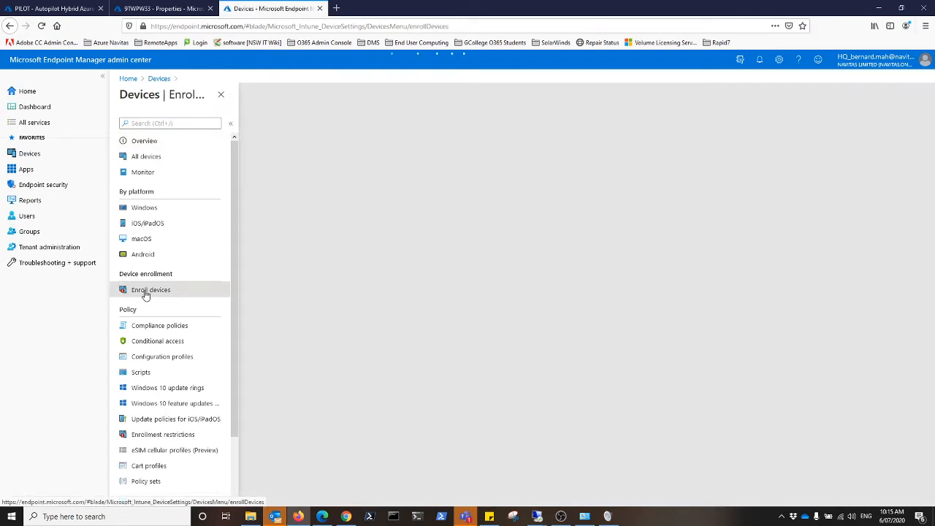
left_click(150, 289)
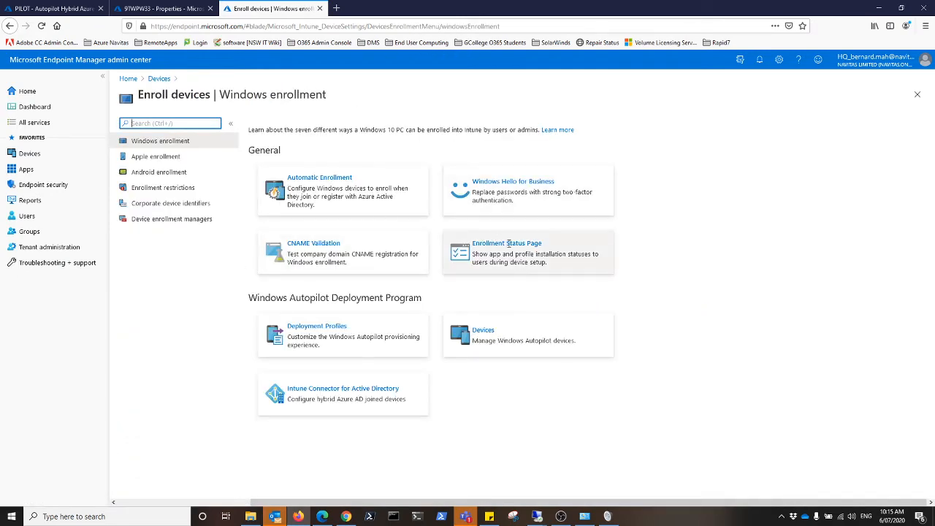
left_click(505, 243)
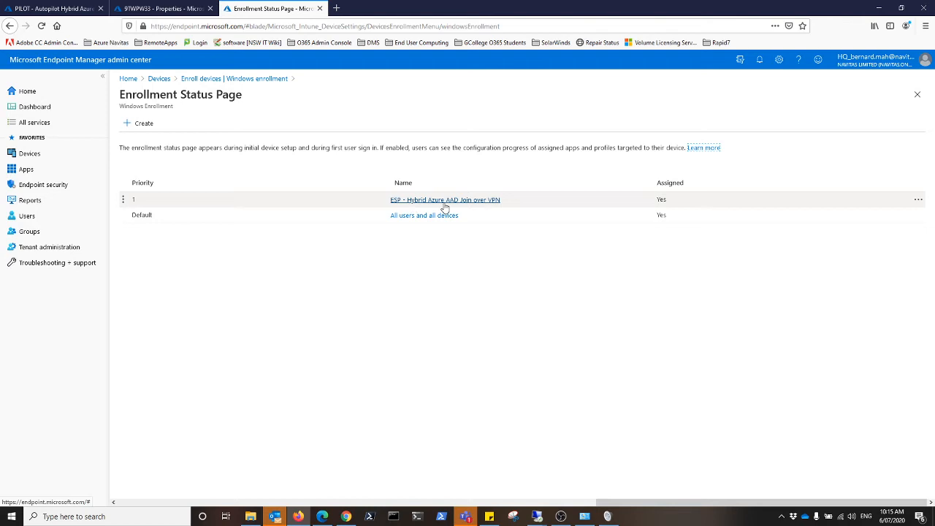
left_click(444, 198)
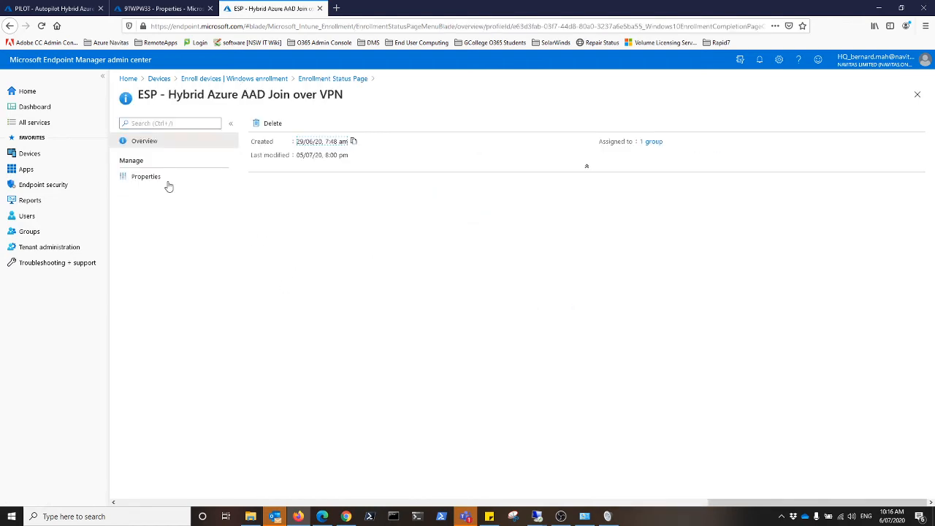
left_click(146, 175)
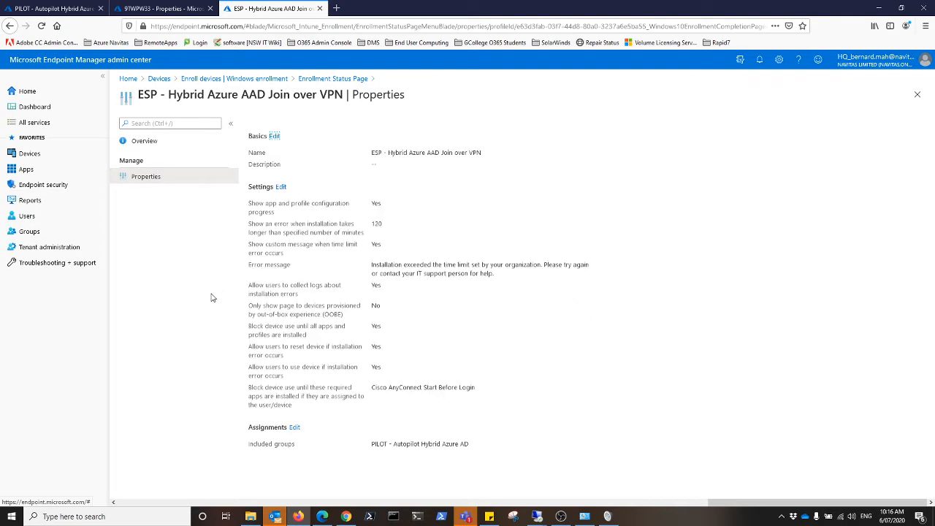
mouse_move(377, 210)
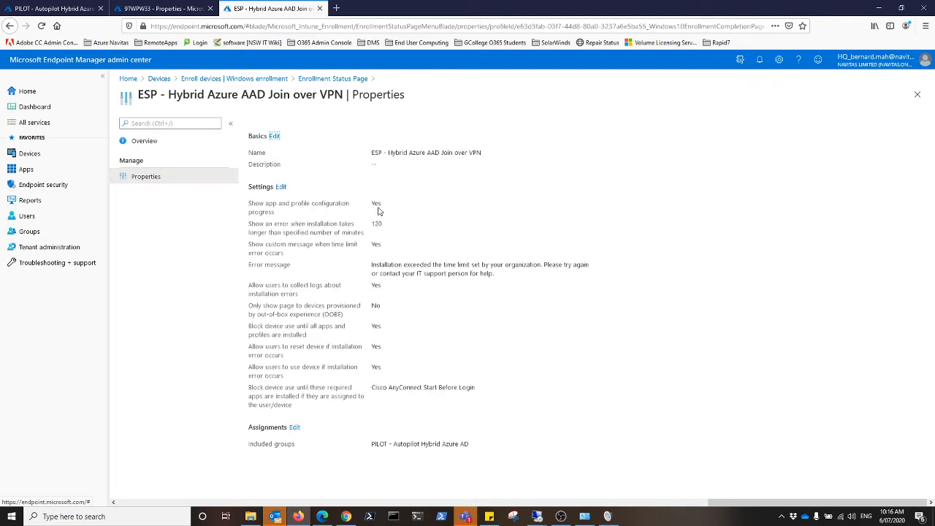
mouse_move(377, 228)
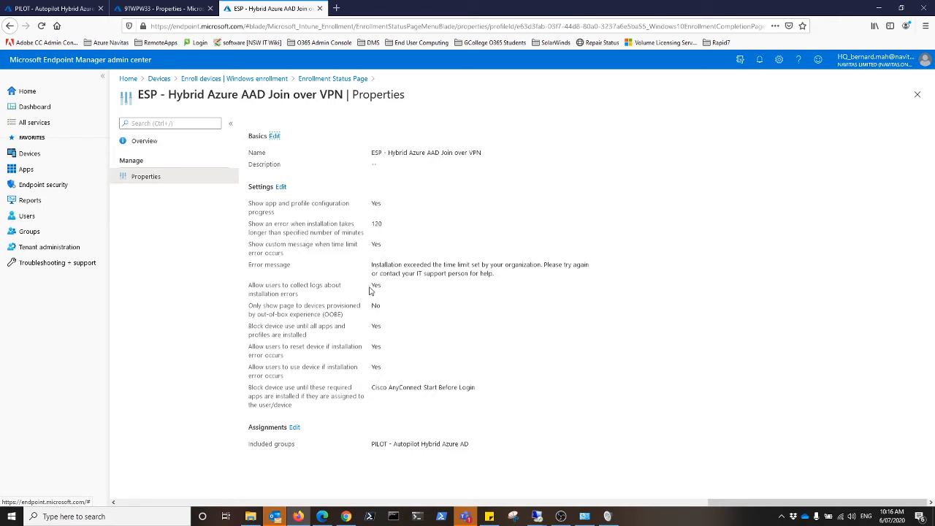
mouse_move(275, 309)
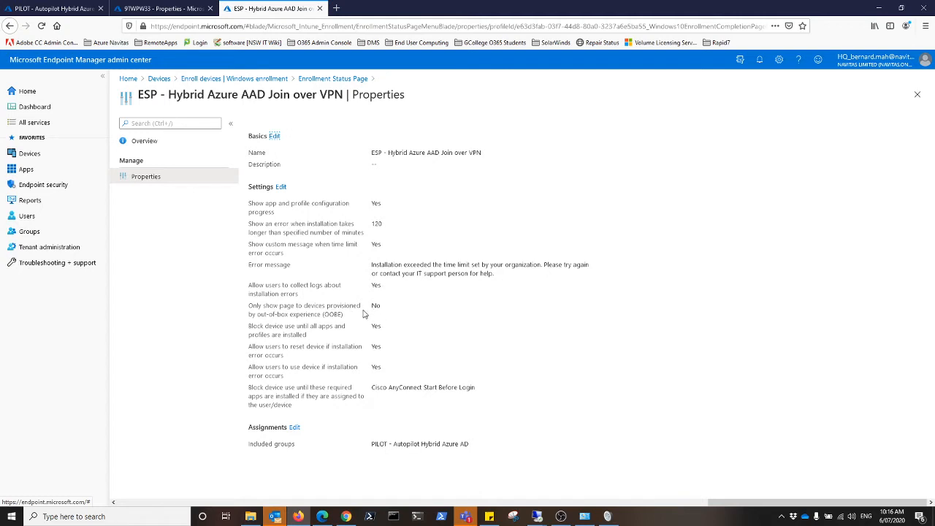
mouse_move(380, 316)
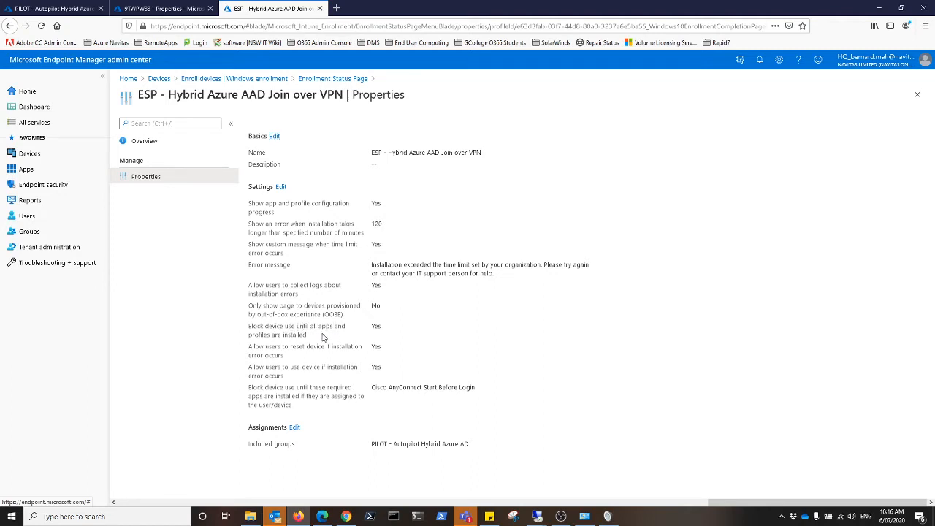
mouse_move(294, 396)
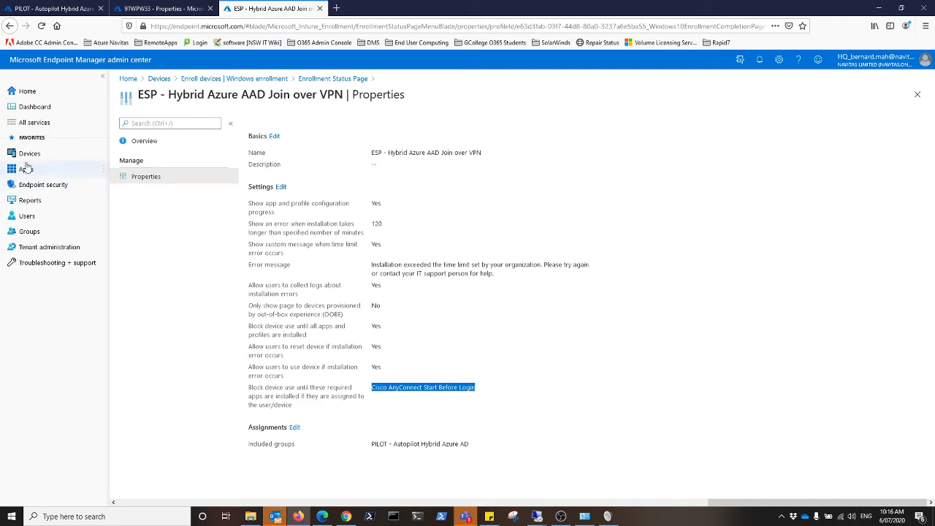
left_click(27, 169)
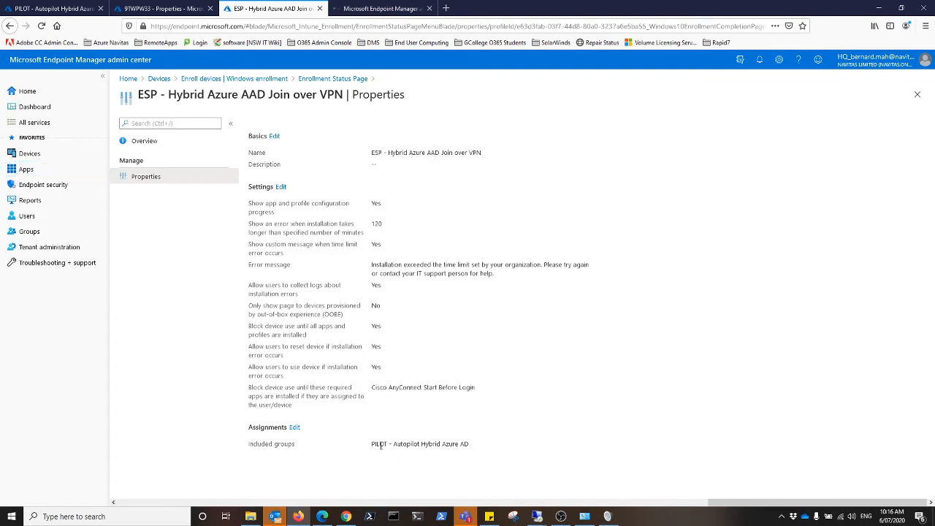
double_click(421, 444)
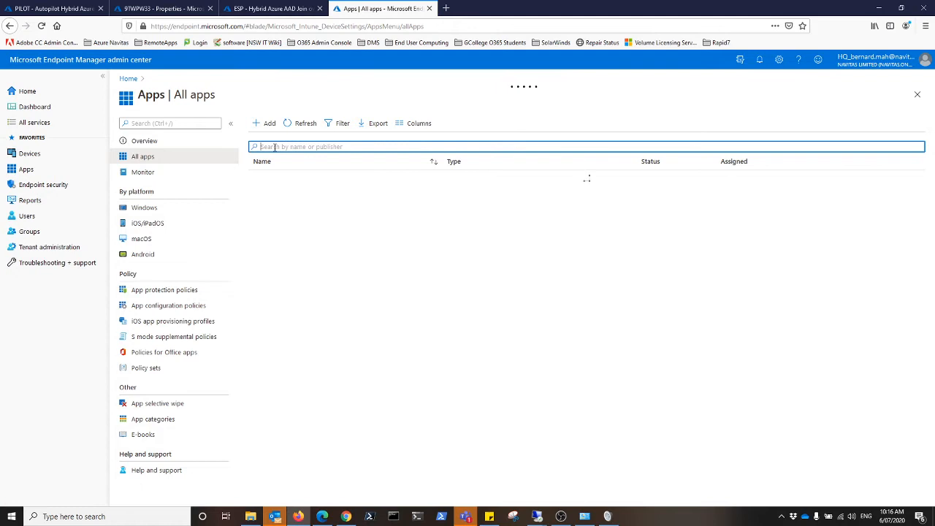
Search All apps for Cisco and show the Cisco AnyConnect Start Before Login overview
type("Cisco")
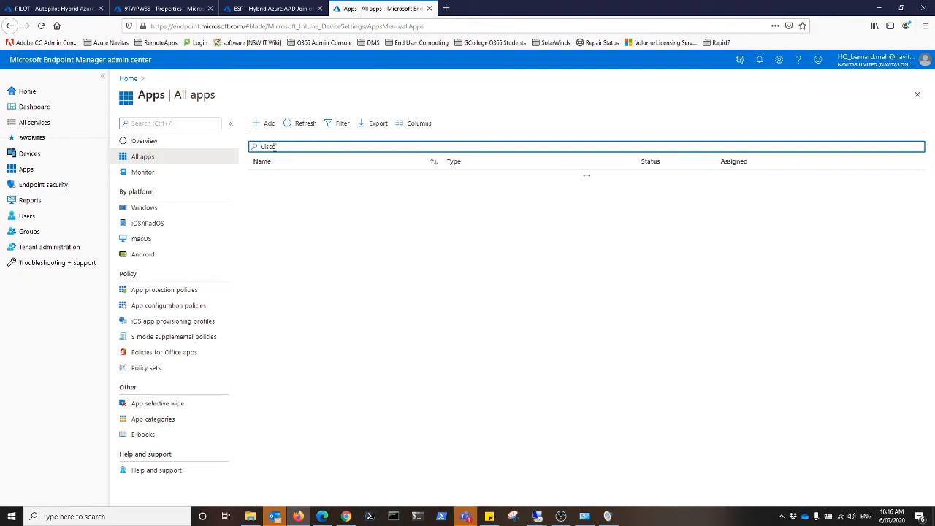
type("Cisco")
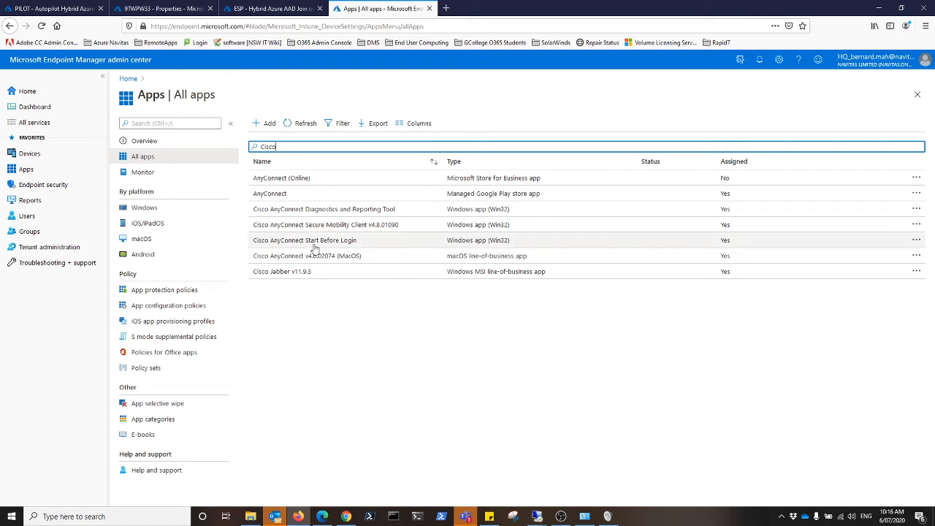
mouse_move(334, 225)
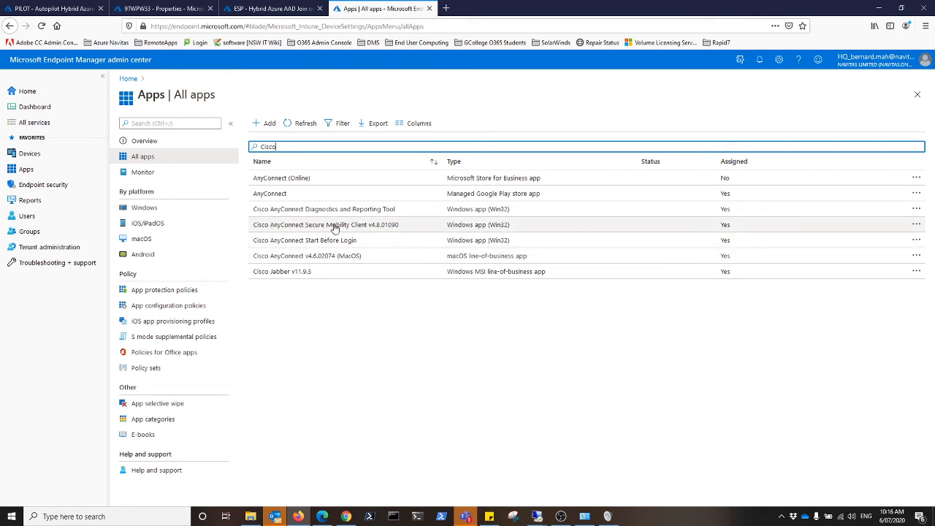
mouse_move(300, 245)
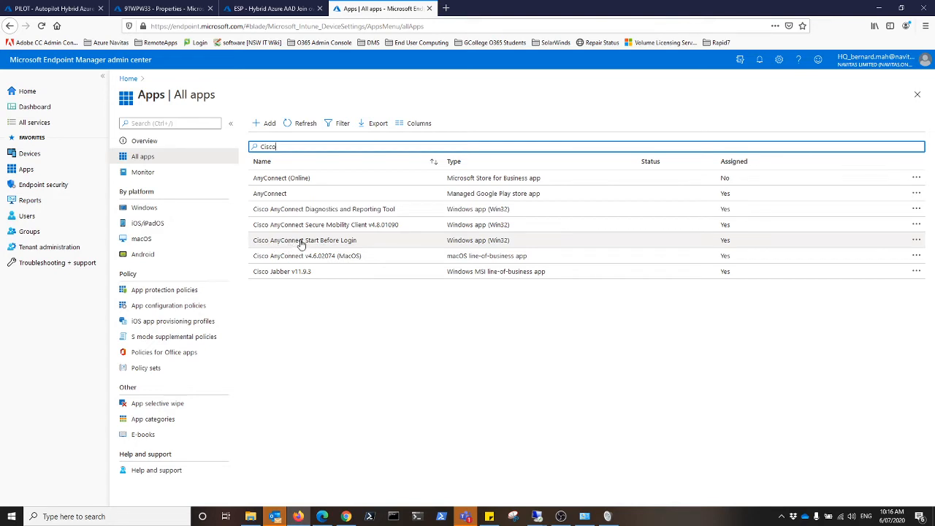
left_click(304, 240)
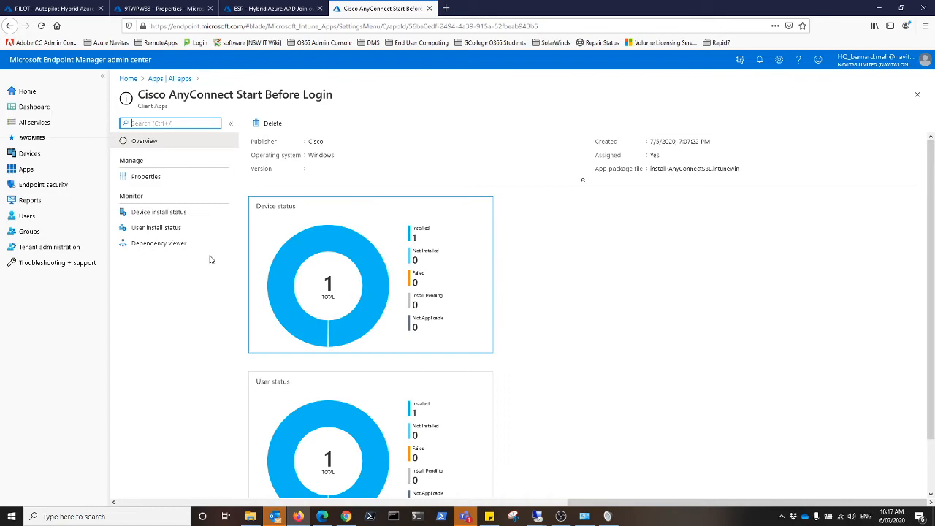
Review the app's properties, diagnostics tool dependency and PILOT assignment, then start a new admin center tab
left_click(145, 175)
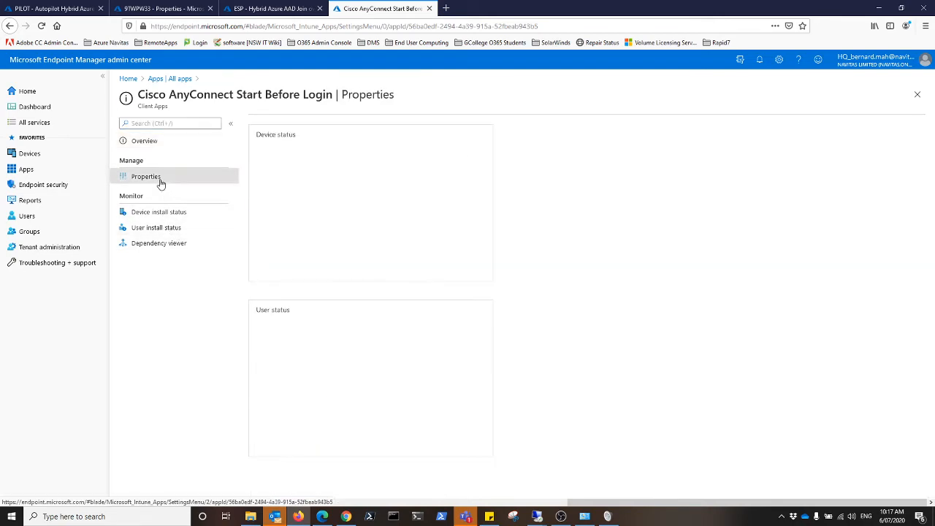
left_click(145, 175)
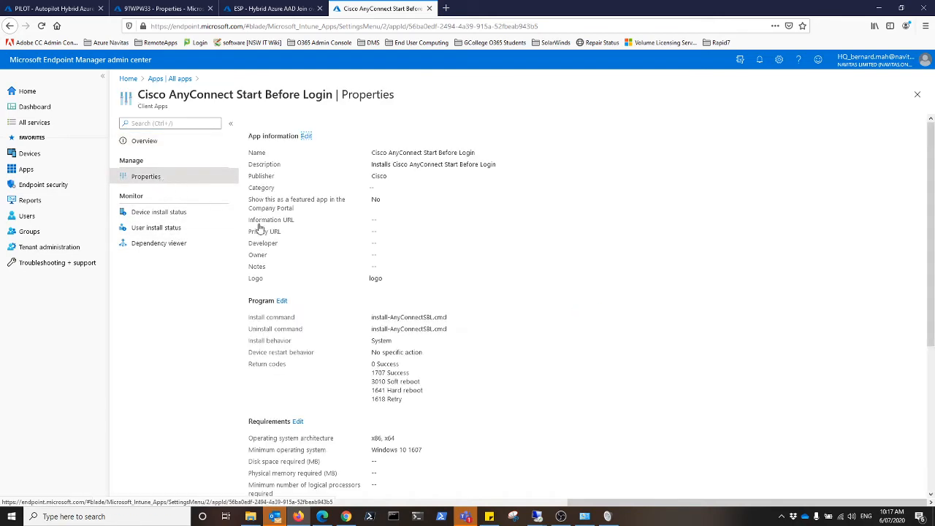
scroll("down", 3)
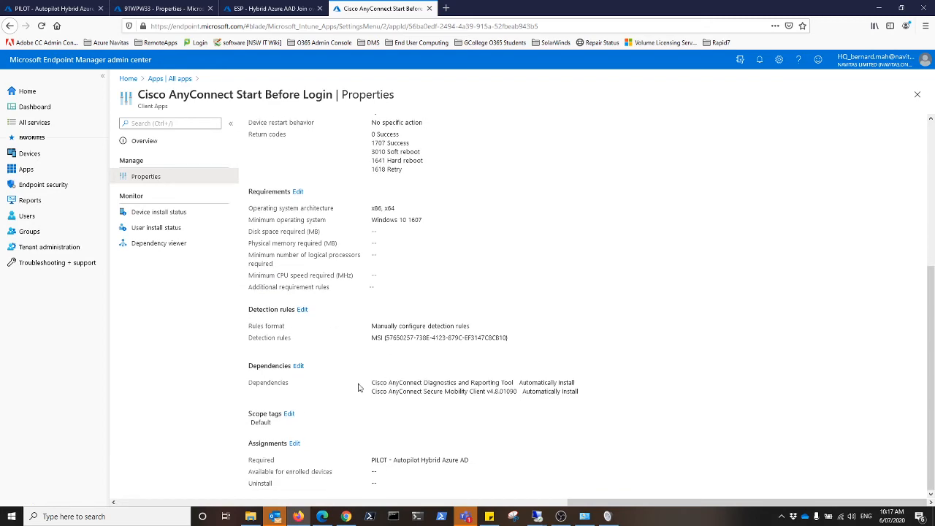
double_click(378, 383)
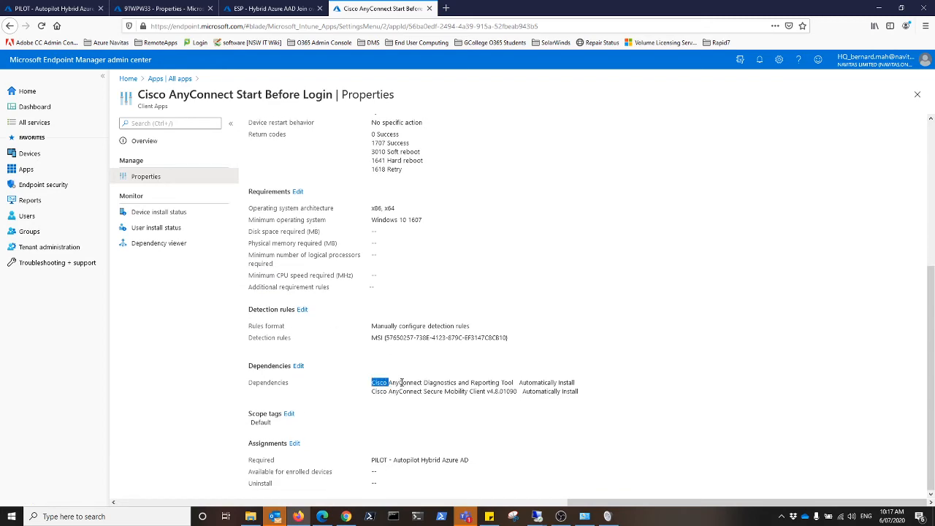
scroll("up", 3)
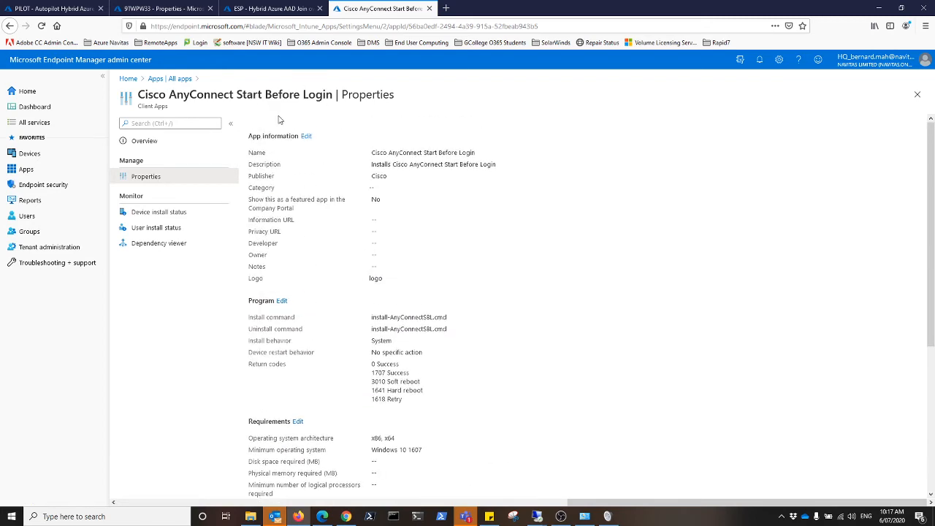
scroll("down", 3)
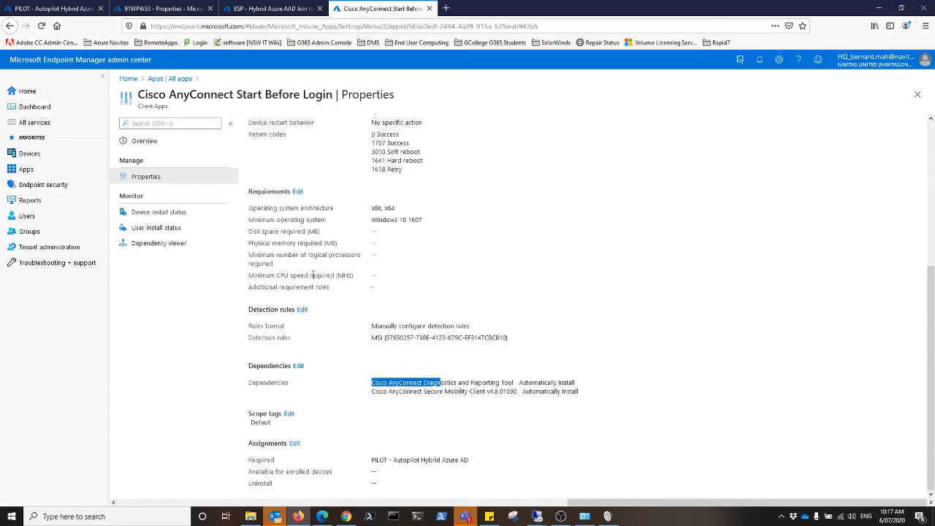
mouse_move(387, 362)
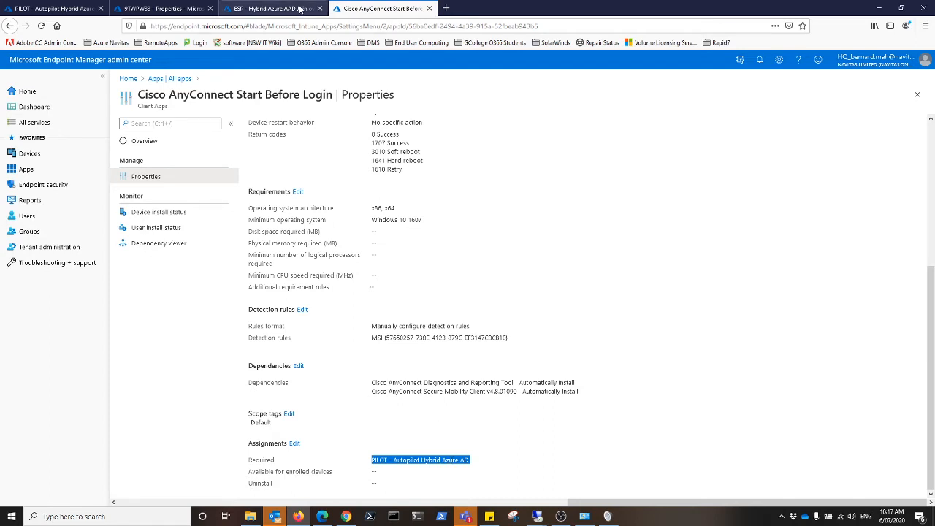
left_click(270, 9)
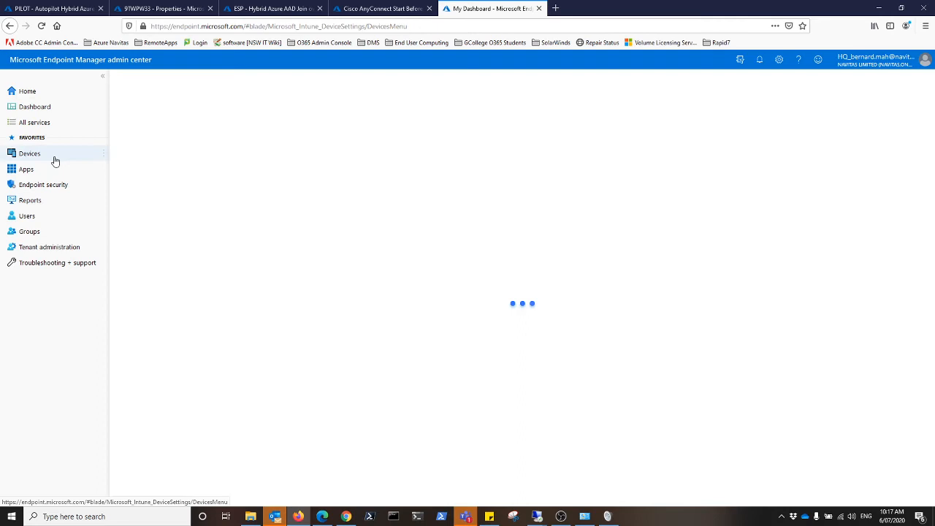
List the Autopilot deployment profiles and select Default Autopilot Profile Hybrid Azure AAD Join over VPN
left_click(29, 153)
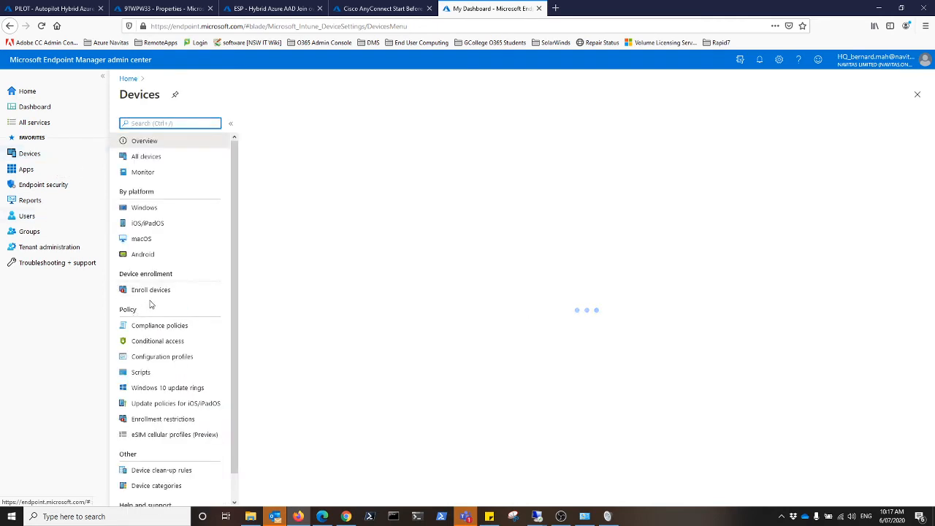
left_click(150, 289)
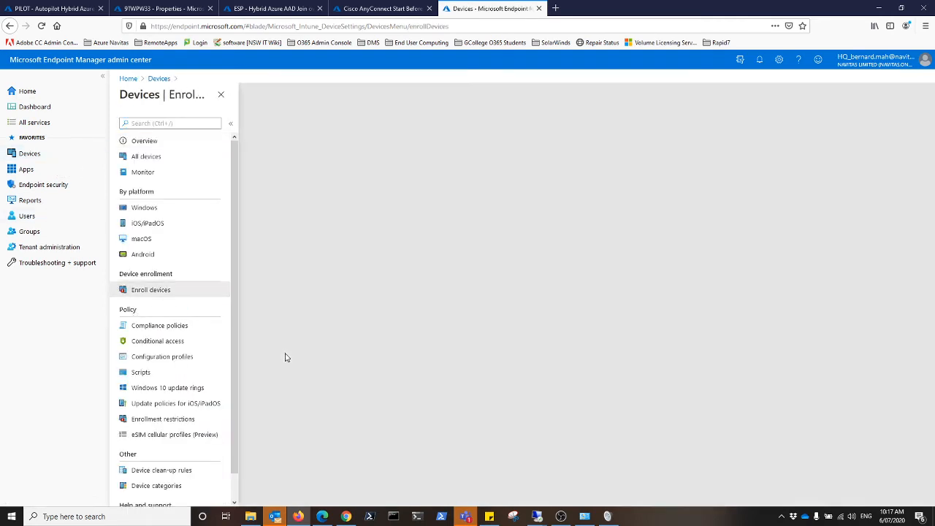
left_click(150, 289)
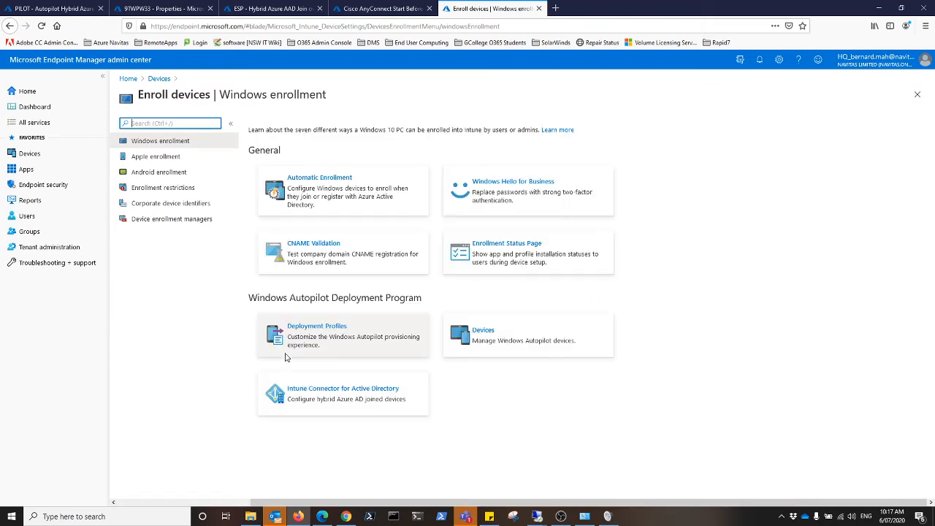
mouse_move(310, 339)
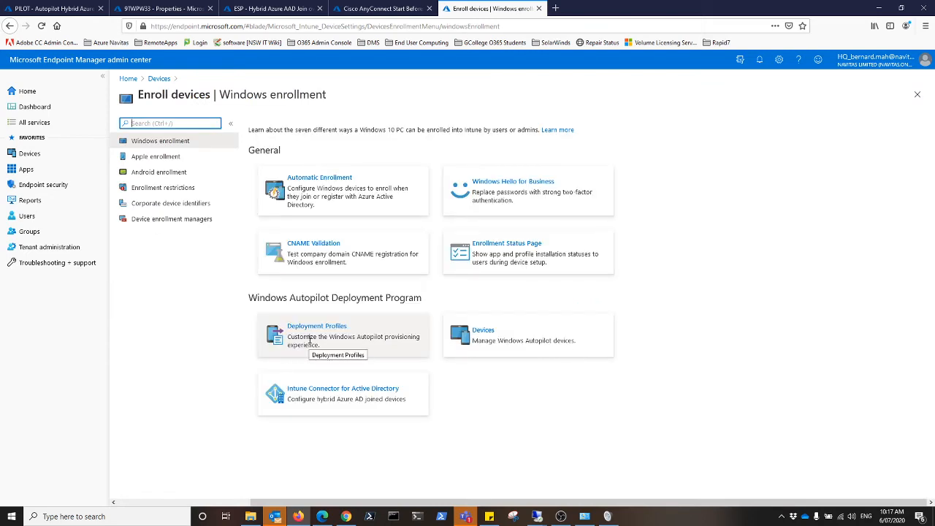
left_click(315, 326)
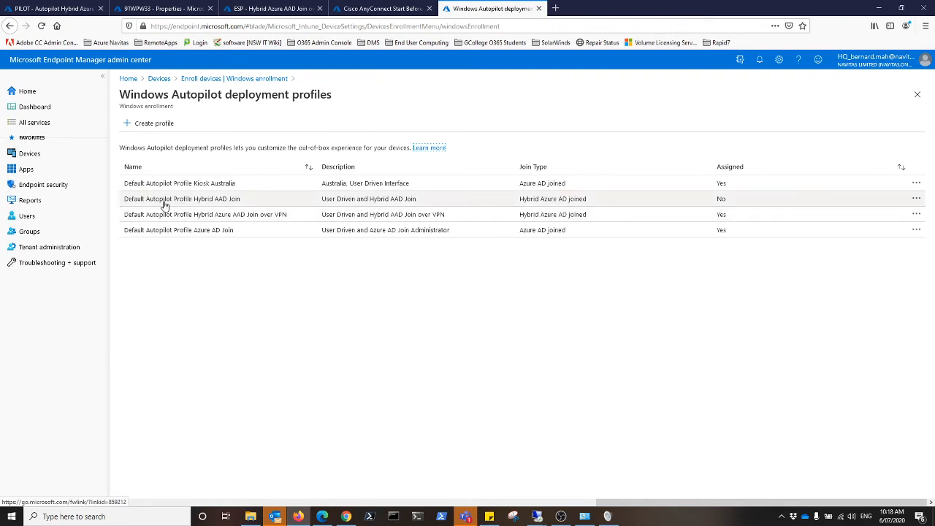
mouse_move(208, 214)
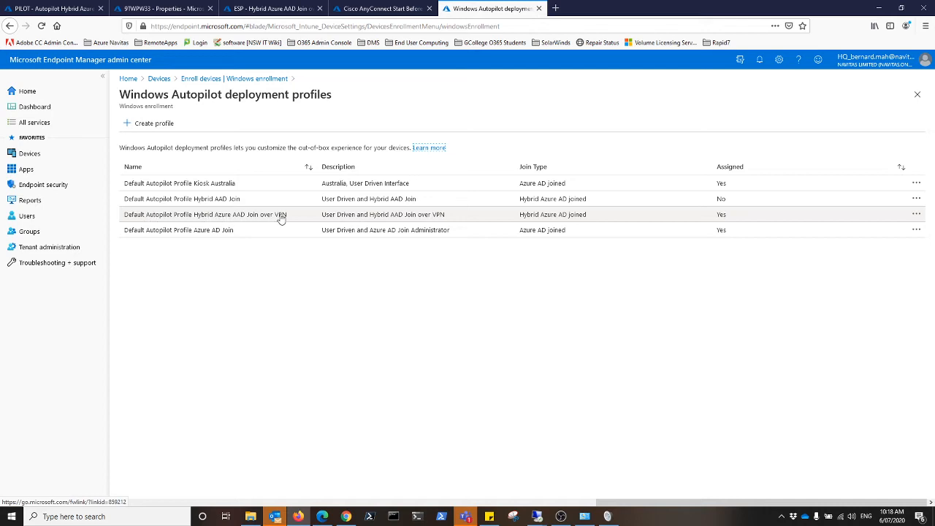
left_click(204, 213)
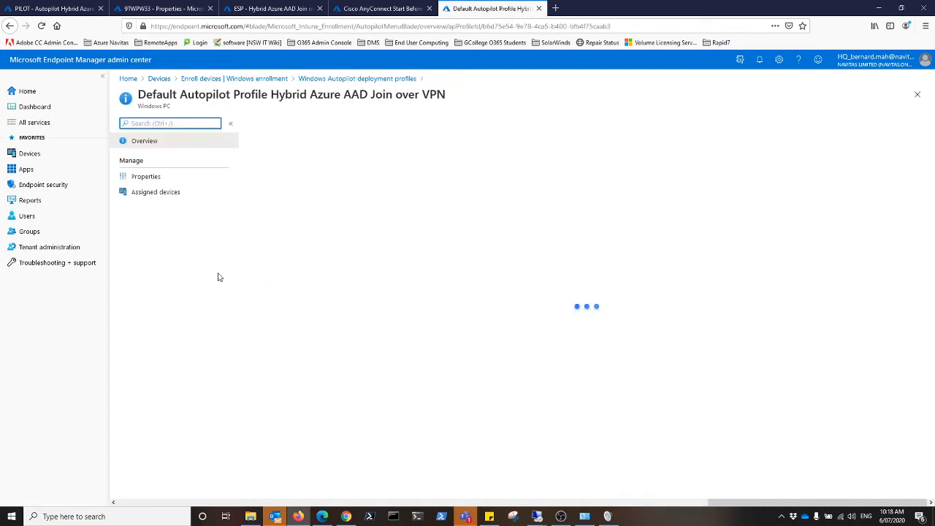
Show the profile's properties with OOBE settings and PILOT group assignment
left_click(146, 175)
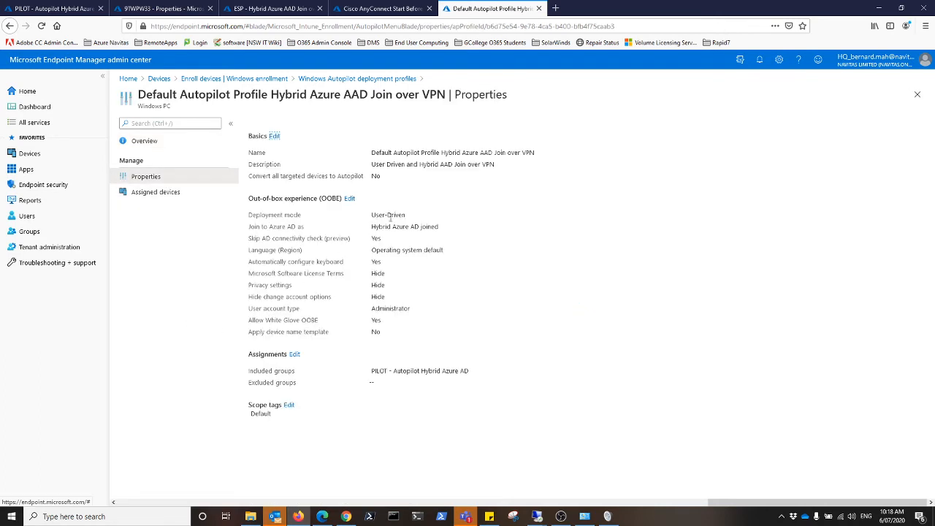
mouse_move(439, 228)
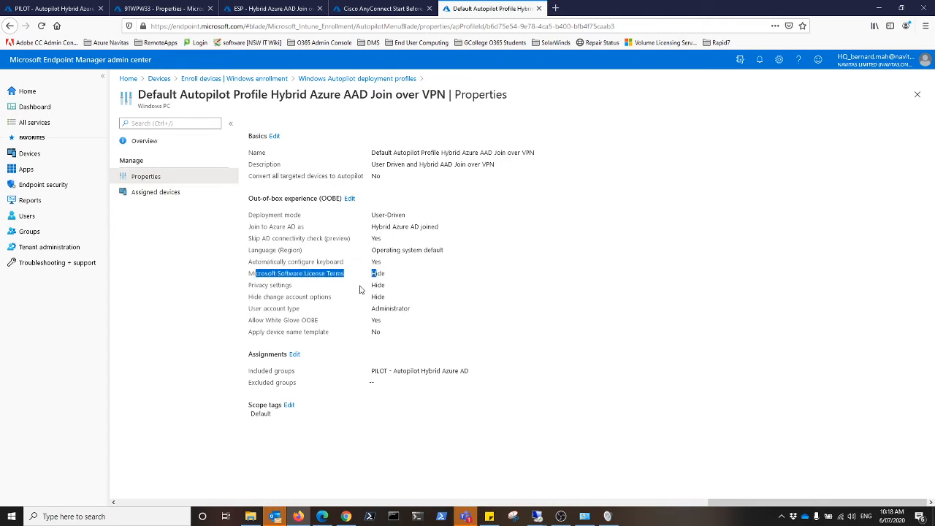
mouse_move(284, 285)
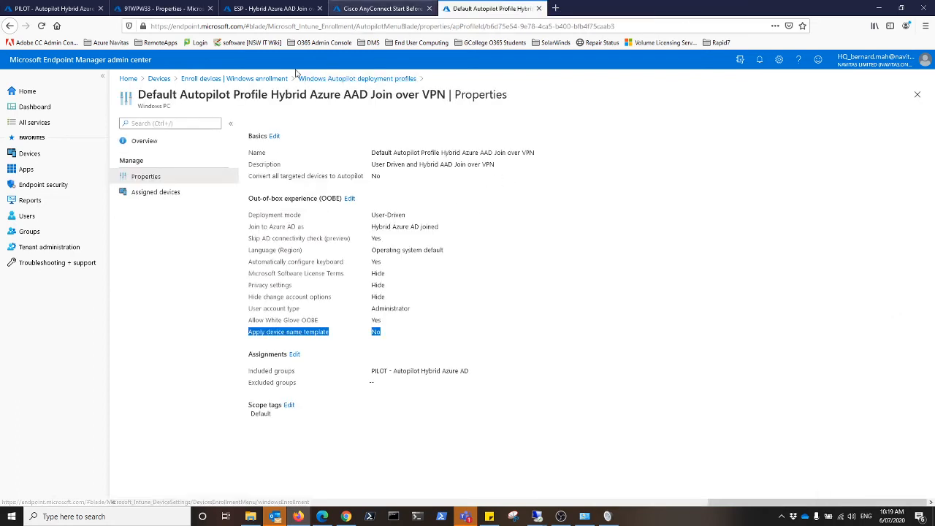
mouse_move(71, 162)
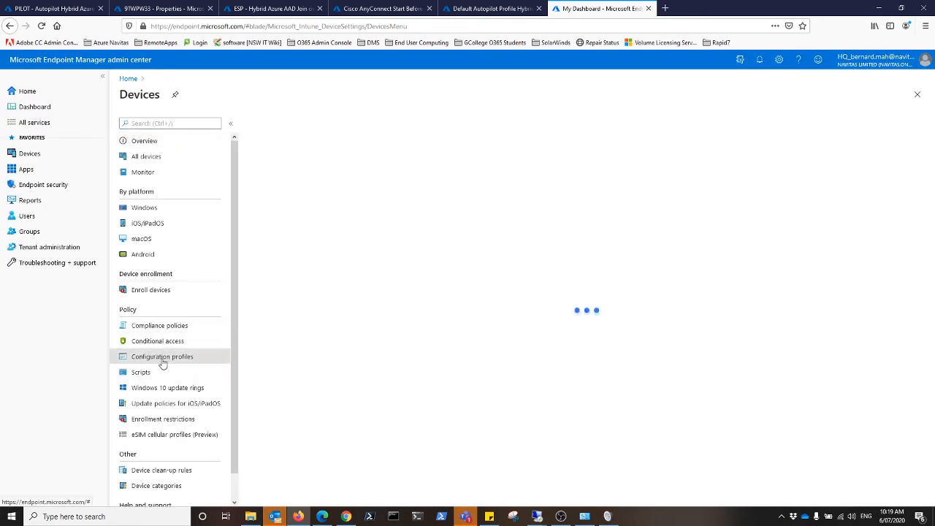
Search configuration profiles for domain and show Global (OSD) Domain Join's settings and All Devices assignment
left_click(163, 356)
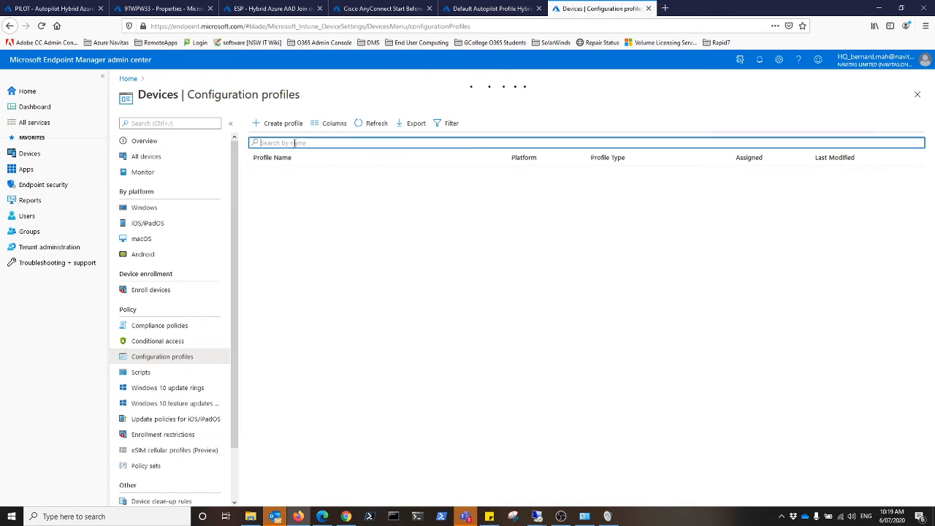
type("domain")
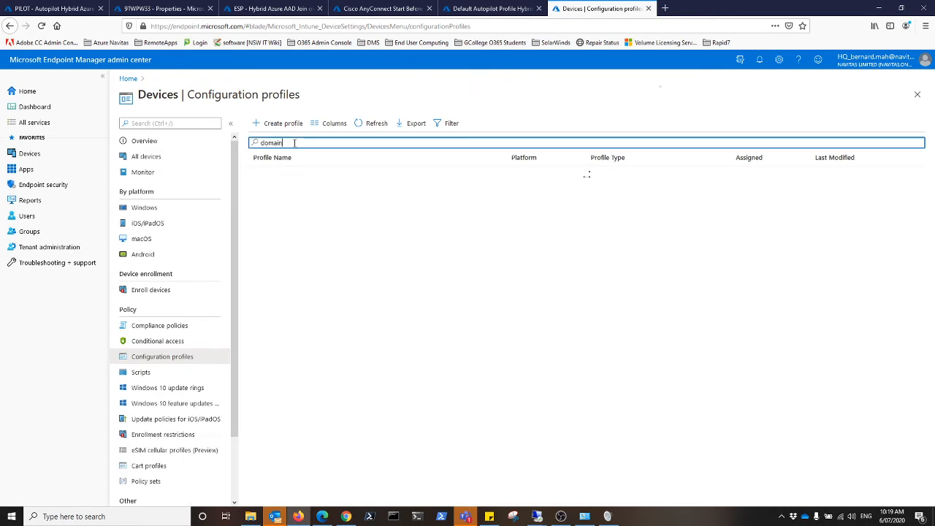
type("domain")
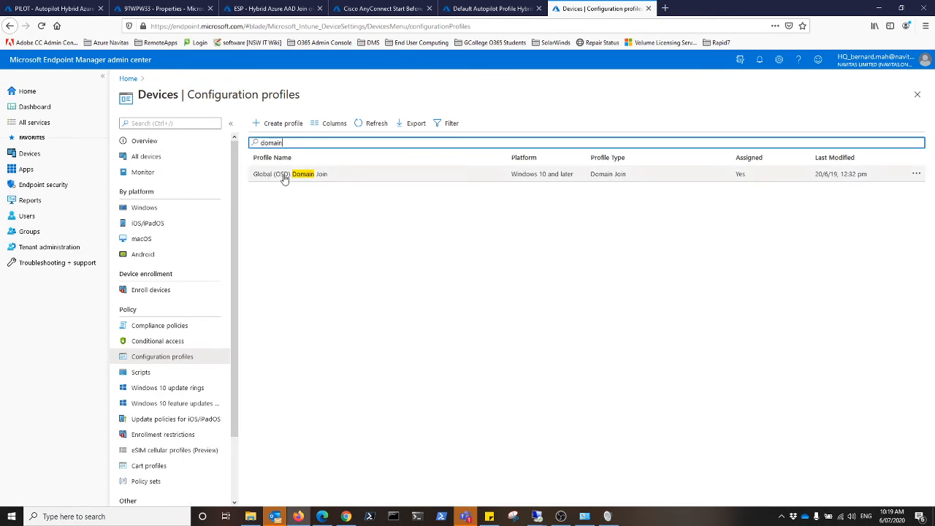
left_click(290, 174)
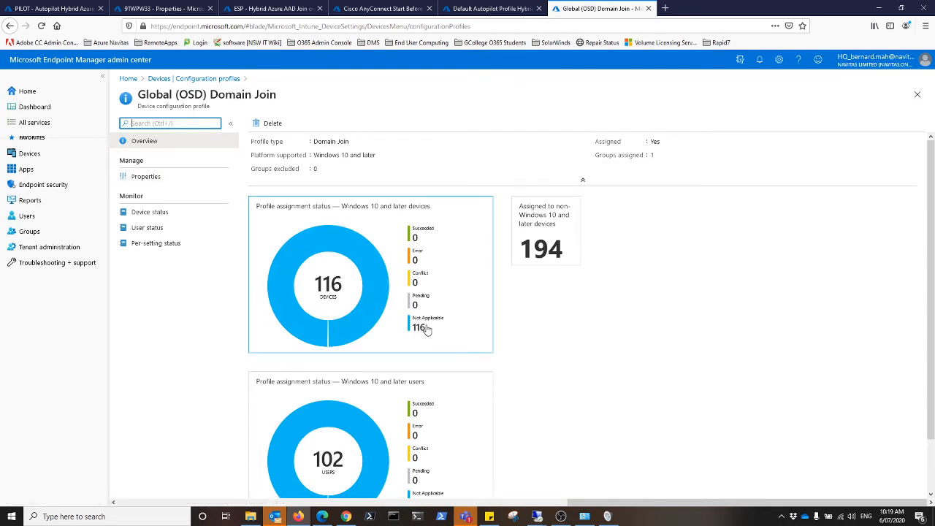
mouse_move(418, 312)
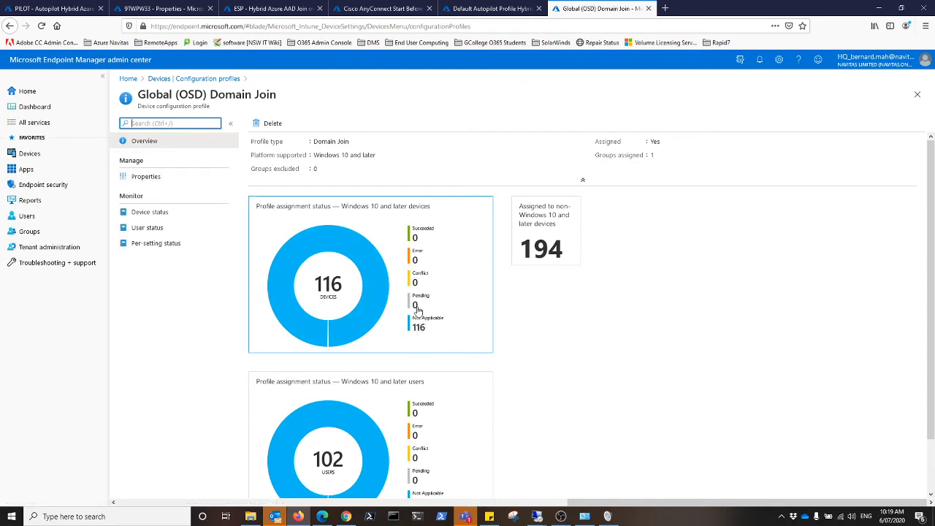
mouse_move(417, 310)
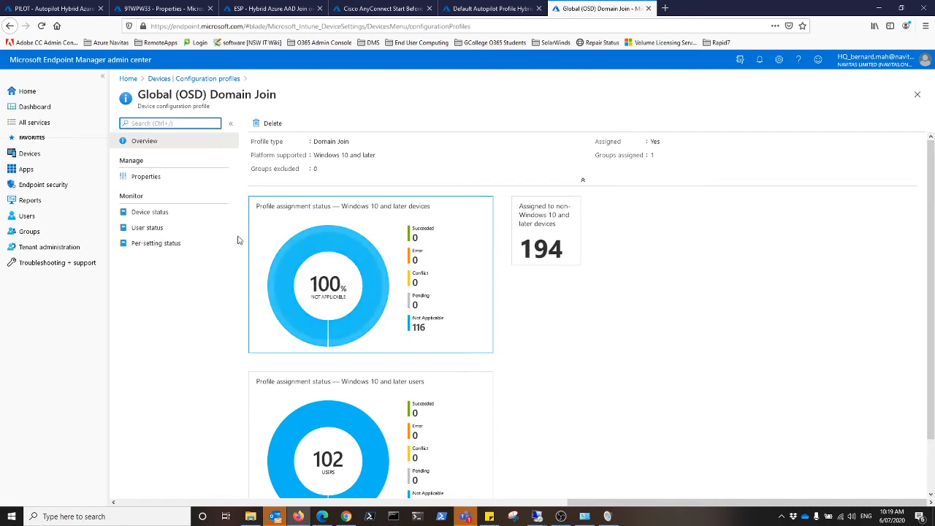
left_click(146, 175)
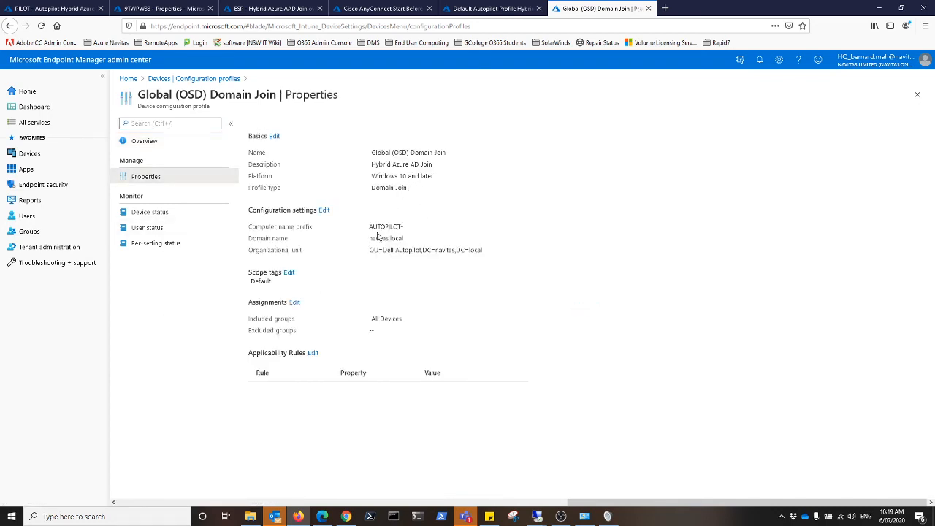
double_click(262, 226)
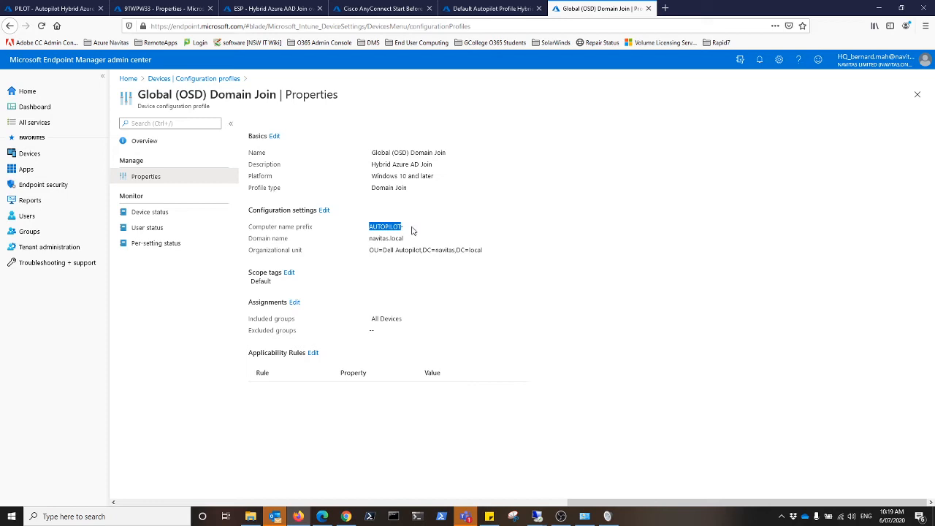
mouse_move(450, 231)
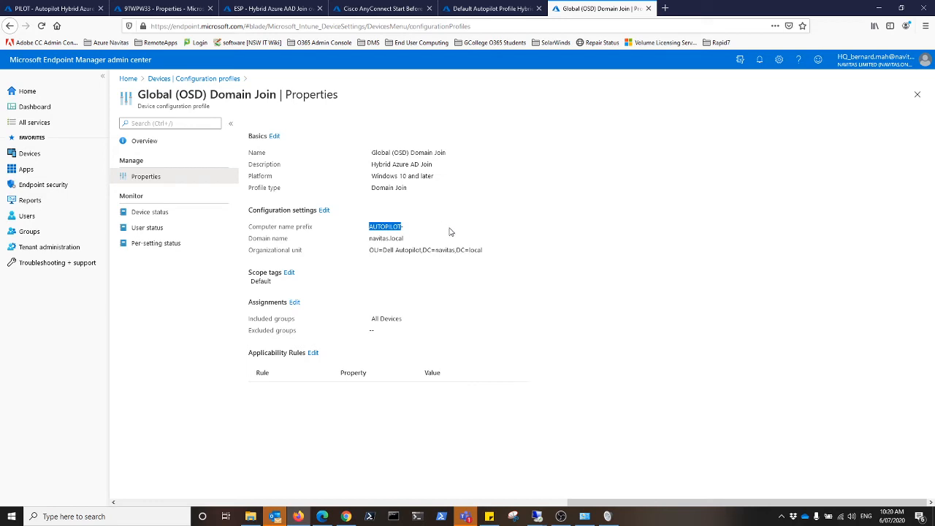
mouse_move(357, 258)
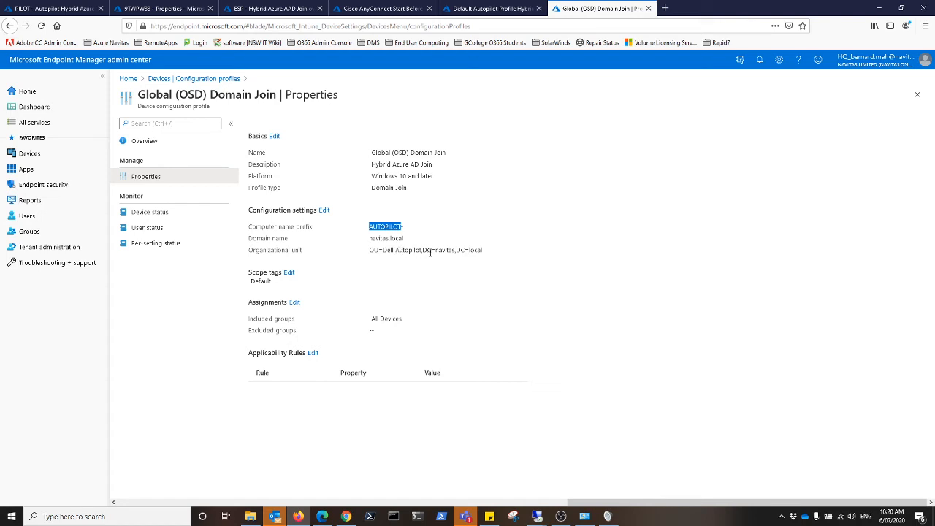
mouse_move(308, 310)
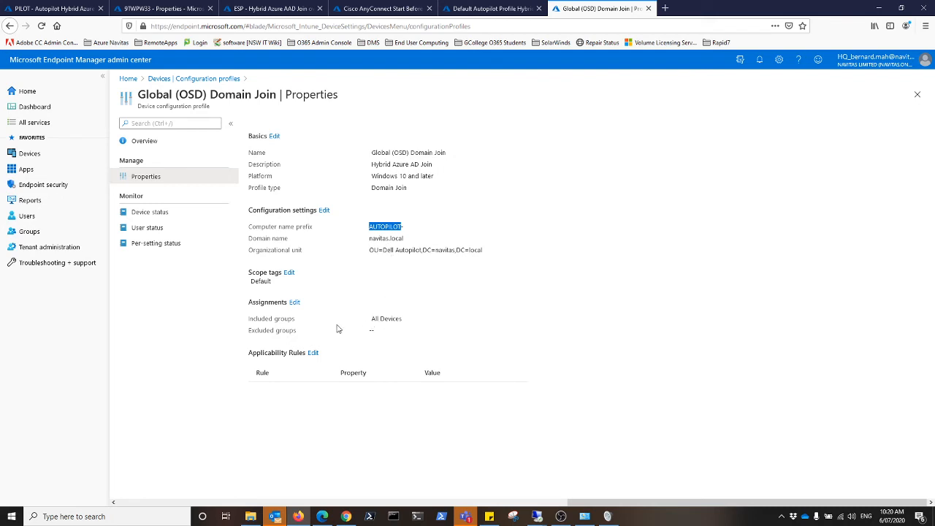
mouse_move(543, 517)
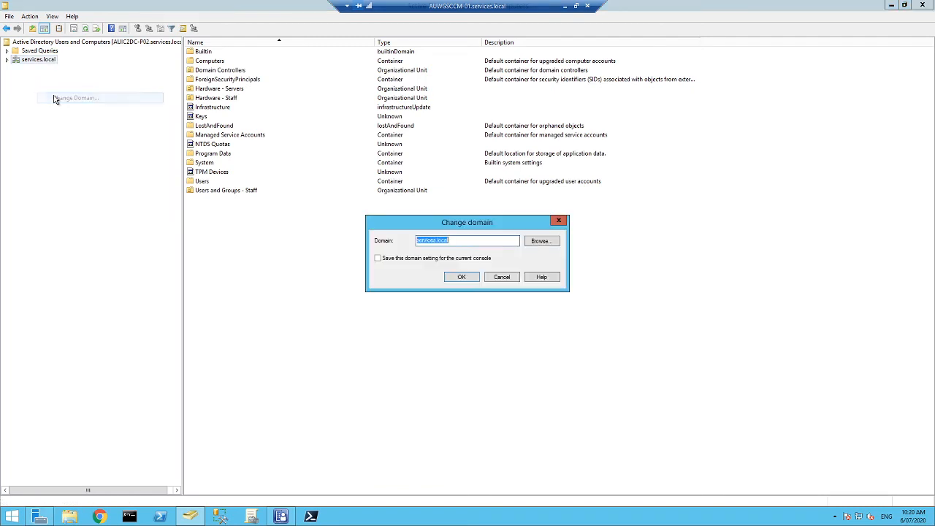
Connect to navtas.local and view AUTOPILOT-UN00U's properties in the Dell Autopilot OU
type("navtas.local")
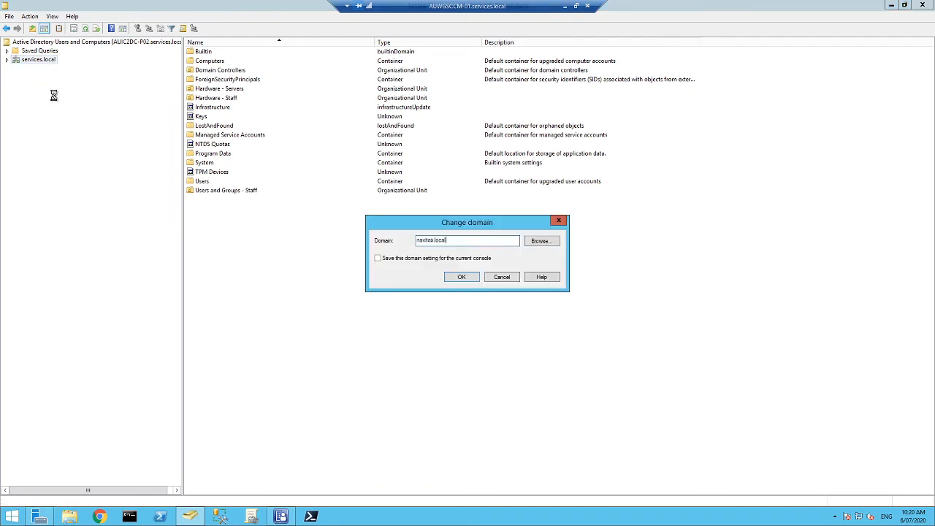
left_click(462, 276)
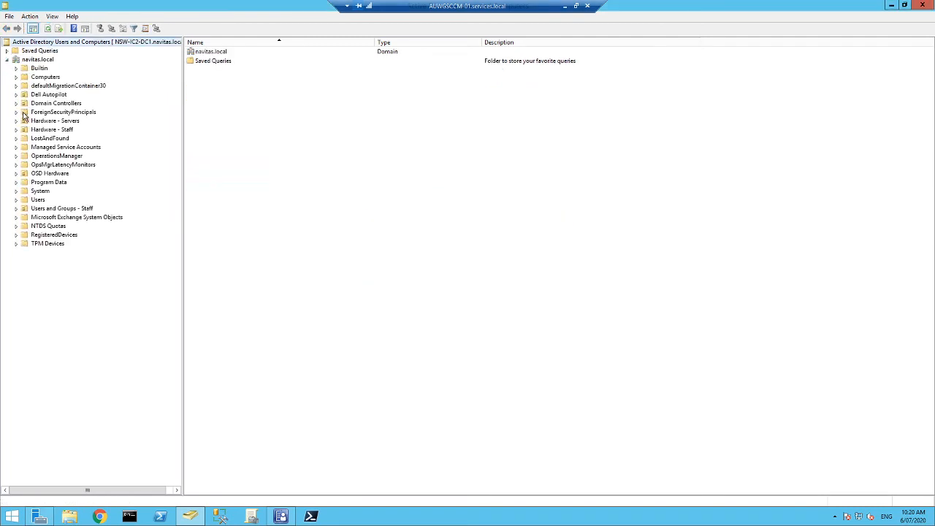
left_click(49, 93)
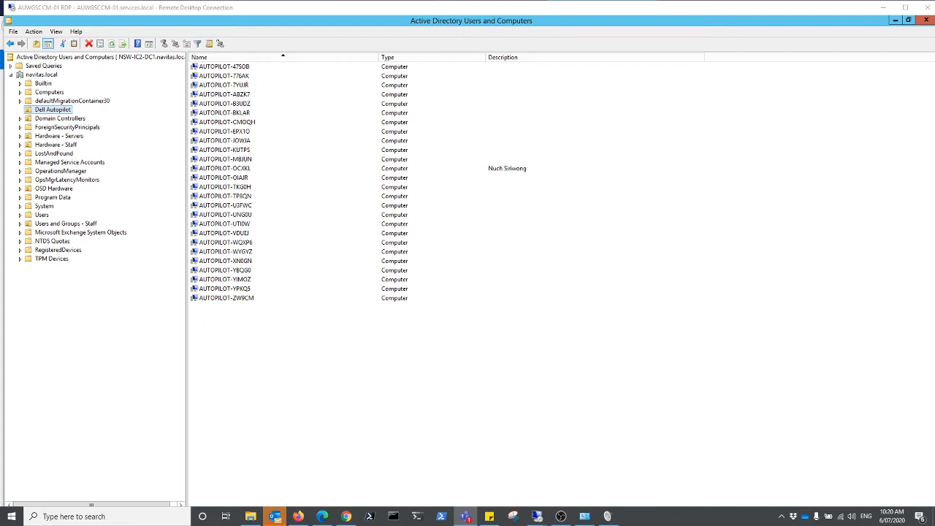
mouse_move(242, 279)
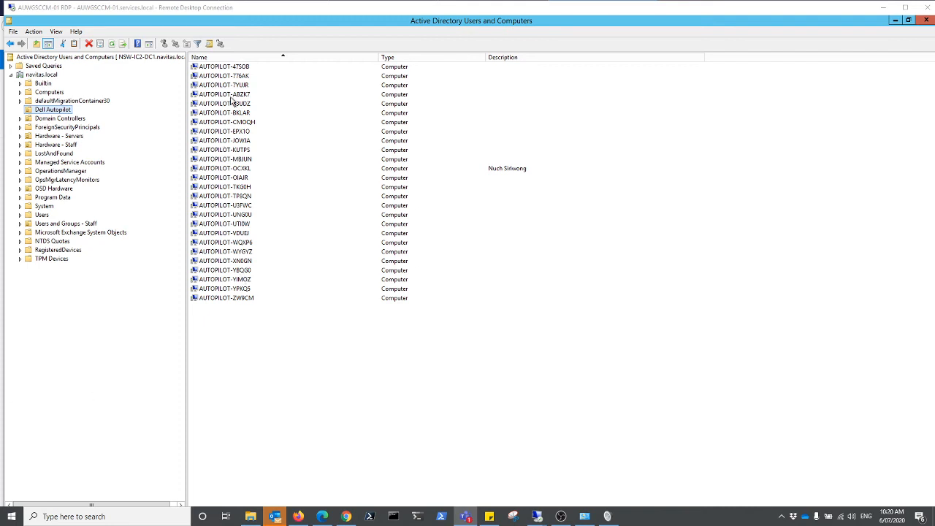
mouse_move(231, 222)
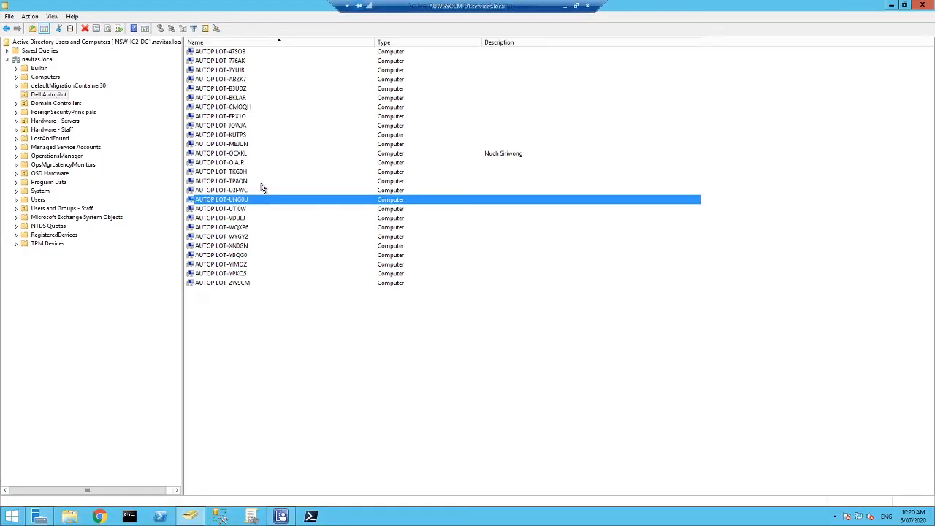
double_click(222, 199)
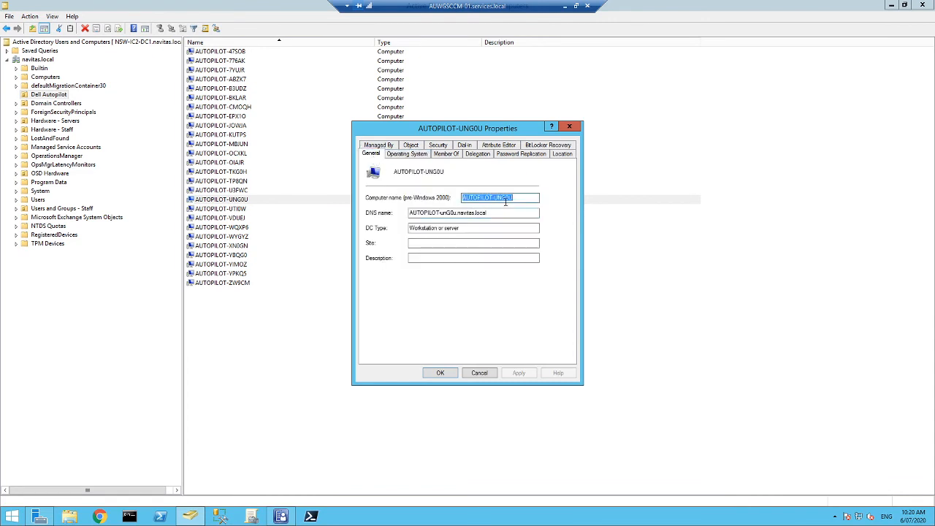
mouse_move(426, 395)
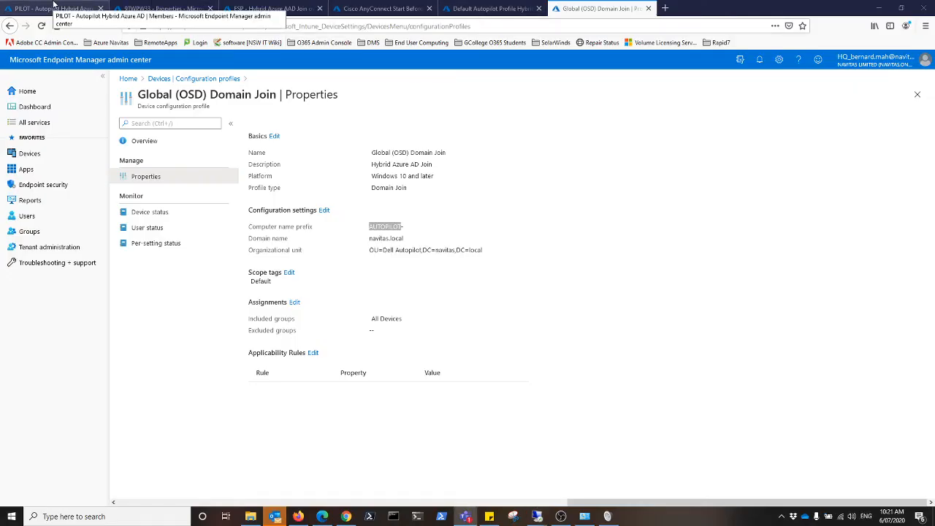
Check the PILOT Autopilot Hybrid Azure AD group's three device members, then return to My Dashboard
left_click(51, 9)
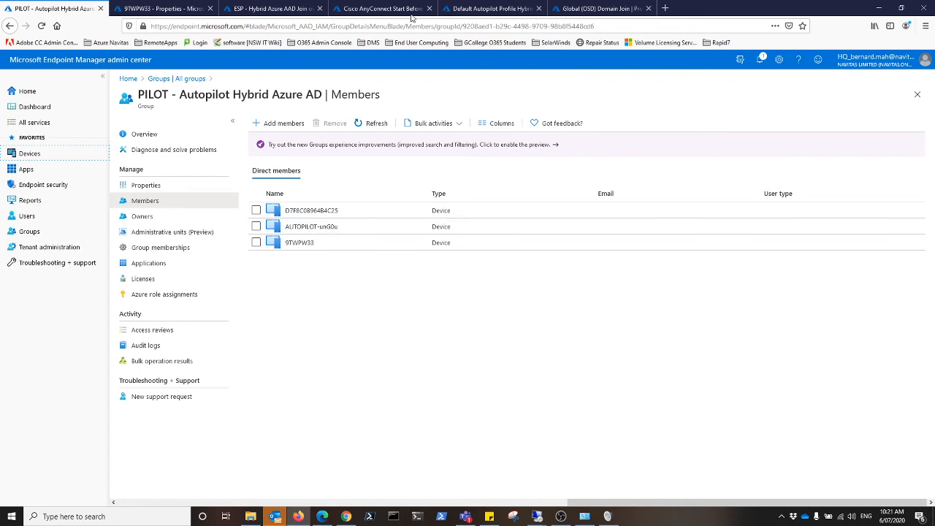
left_click(489, 9)
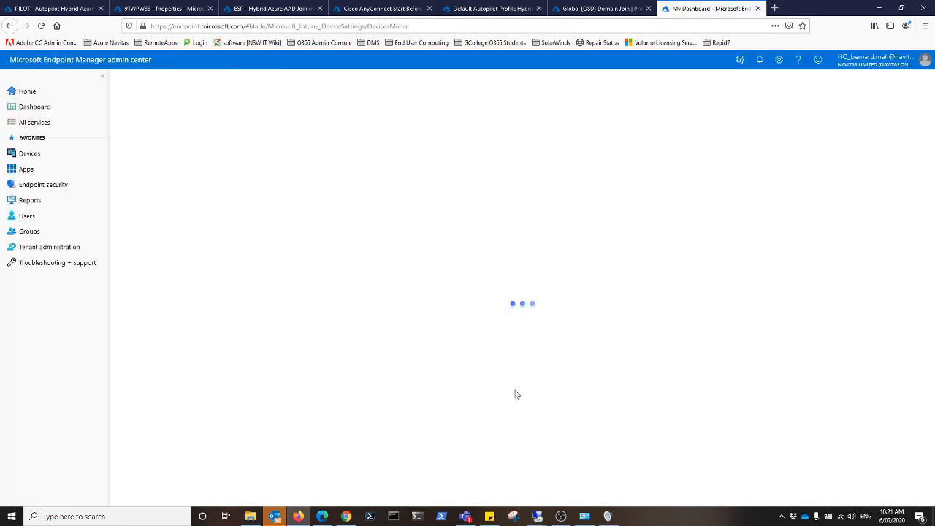
Search All devices for AUTOPILOT-UNGOU and view the co-managed AUTOPILOT-unG0u device overview
left_click(30, 153)
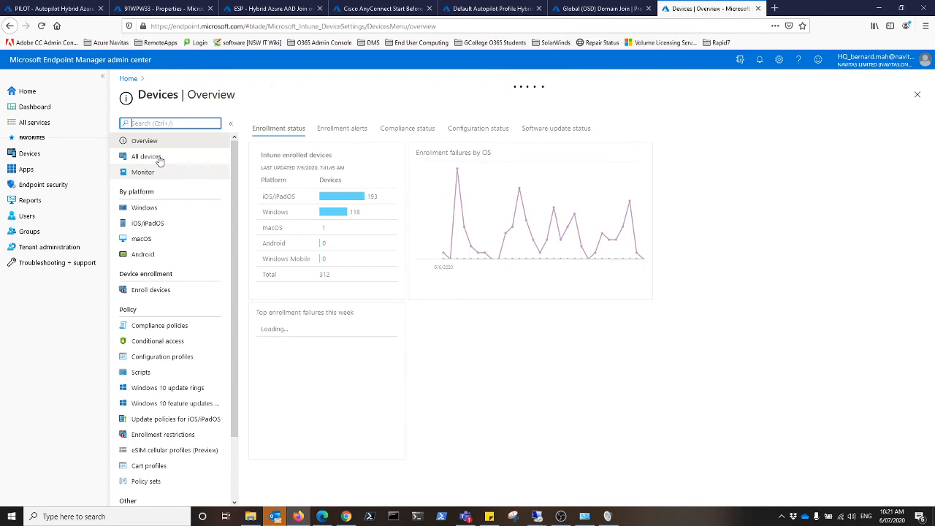
left_click(146, 157)
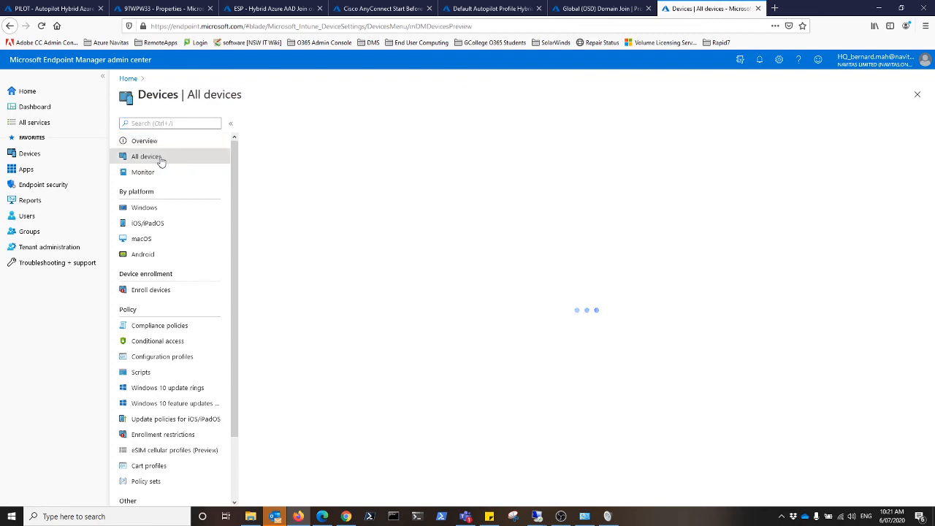
left_click(146, 156)
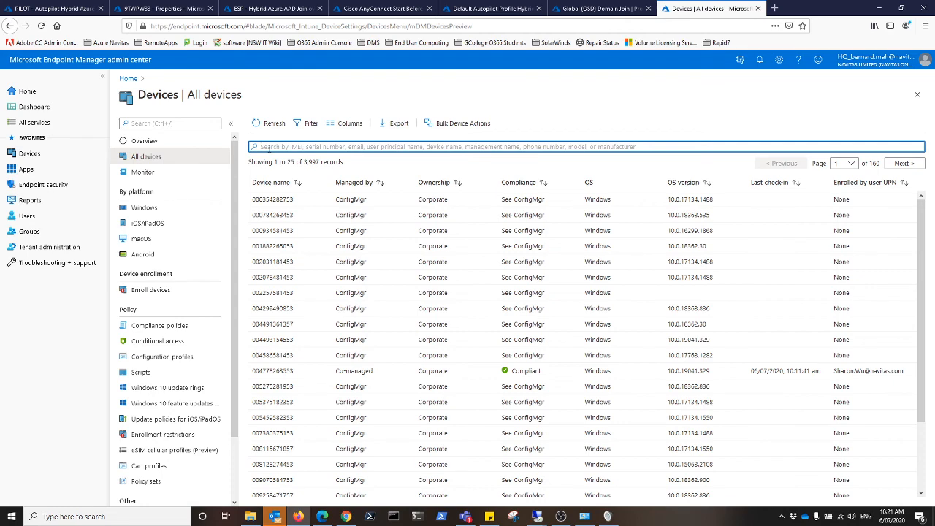
type("AUTOPILOT-UNGOU")
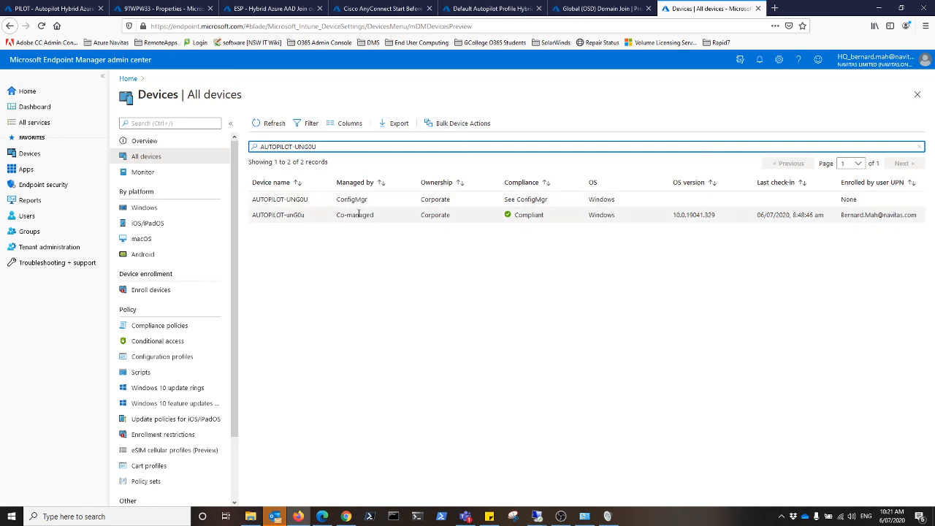
mouse_move(497, 204)
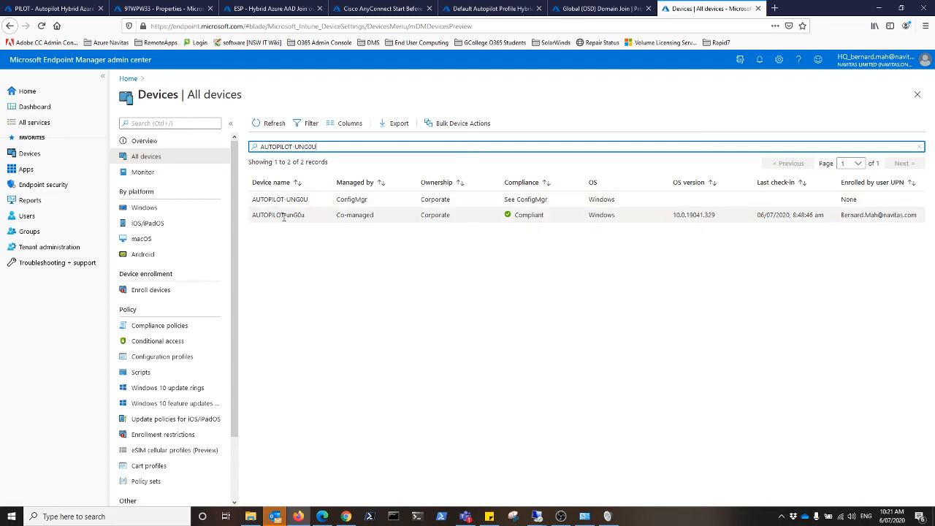
left_click(278, 213)
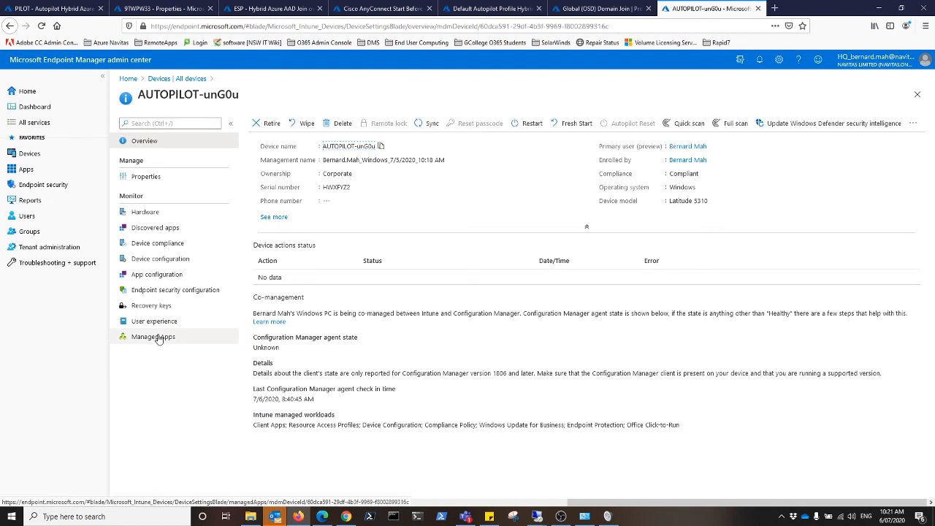
mouse_move(708, 202)
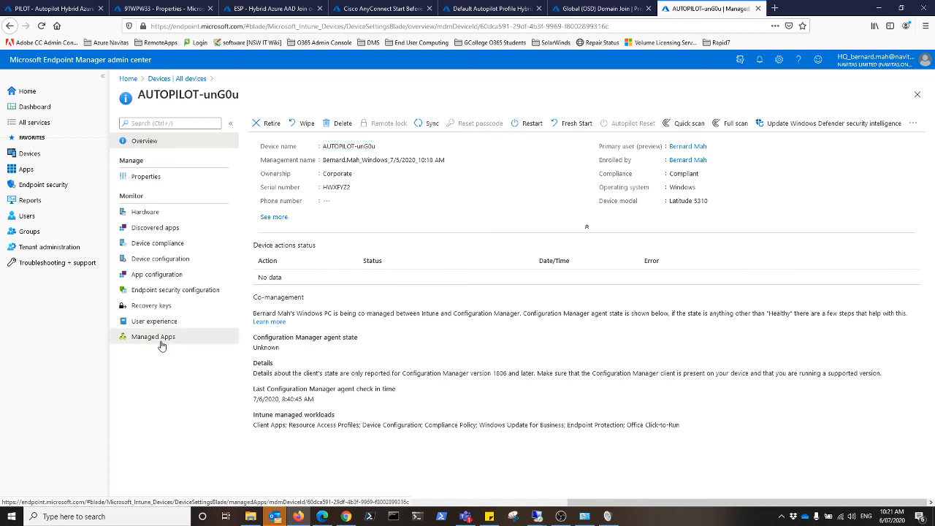
Review AUTOPILOT-unG0u's managed apps list and its user experience startup performance
left_click(152, 336)
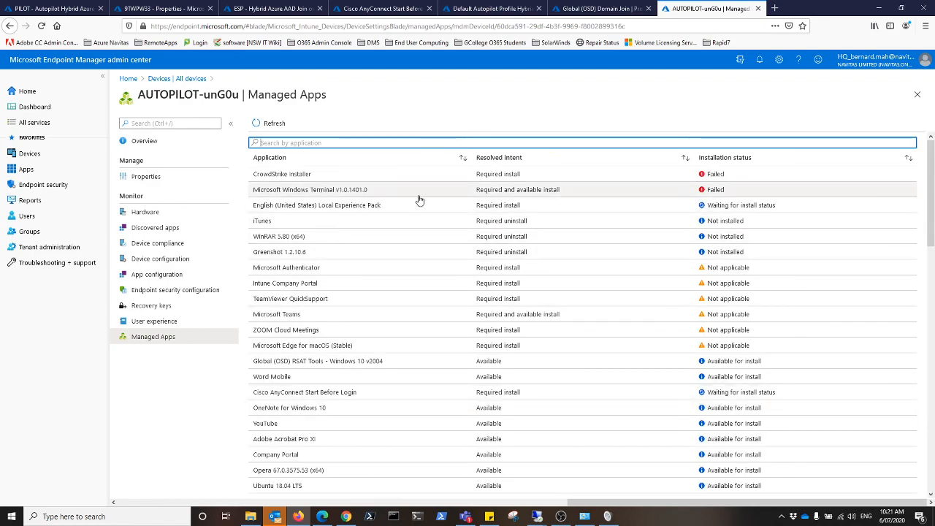
scroll("down", 3)
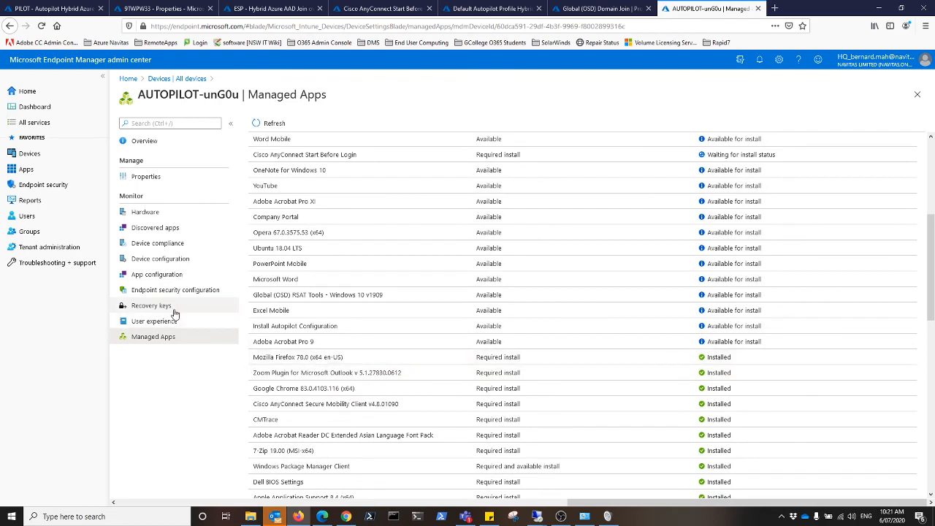
left_click(155, 322)
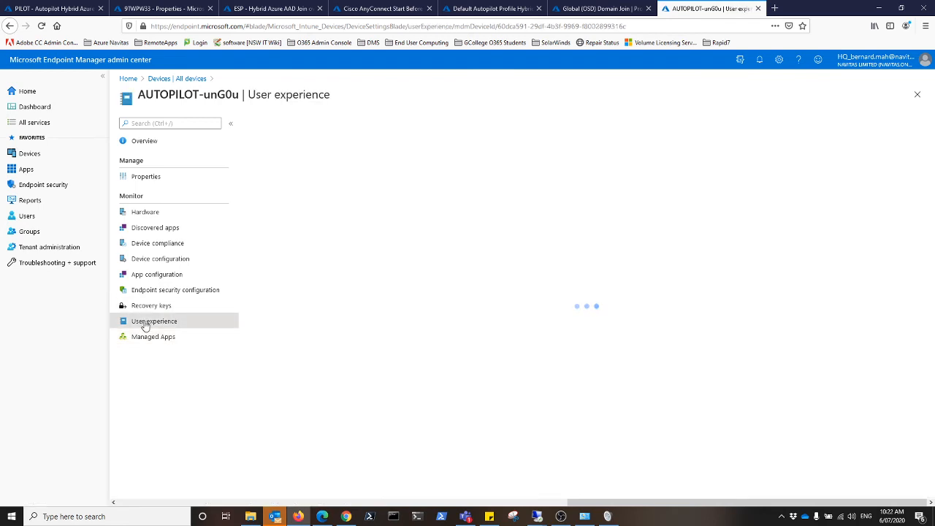
left_click(155, 322)
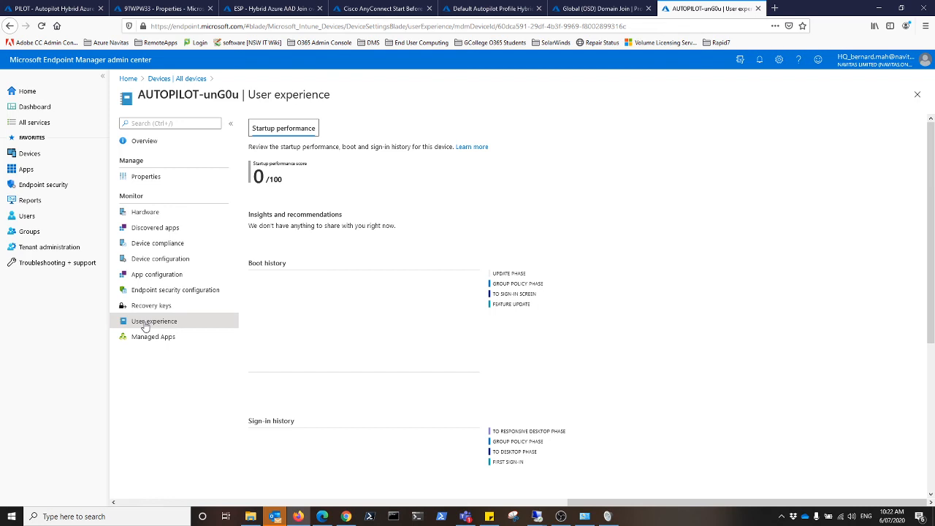
mouse_move(144, 324)
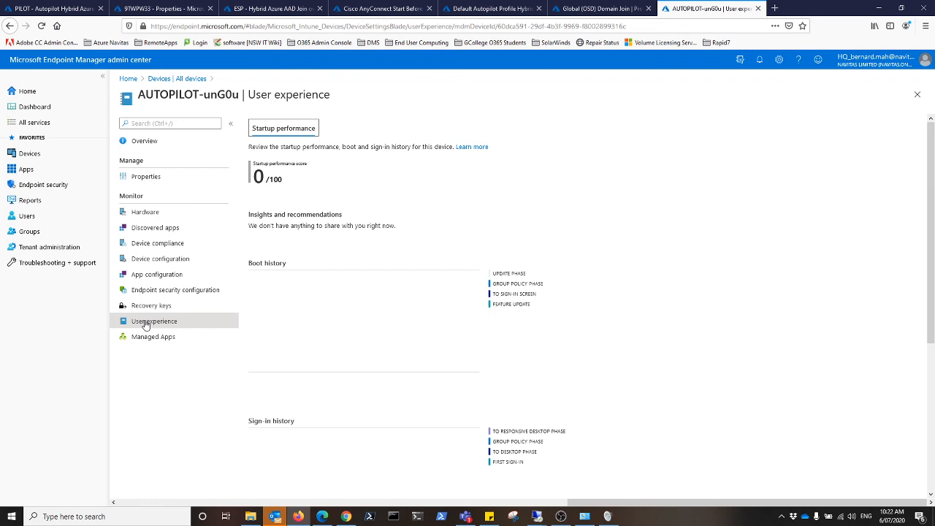
mouse_move(152, 306)
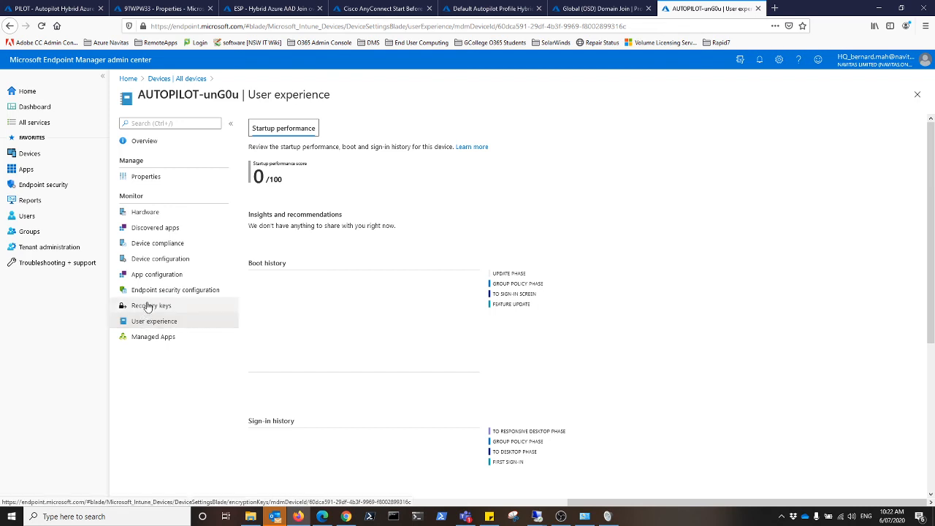
Check the device's two BitLocker recovery keys, endpoint security configuration and empty App configuration page
left_click(152, 305)
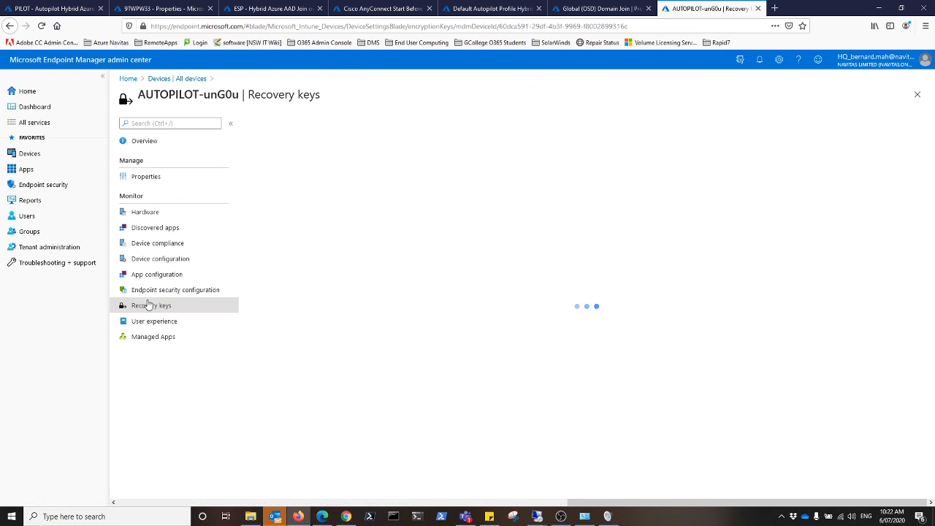
left_click(152, 306)
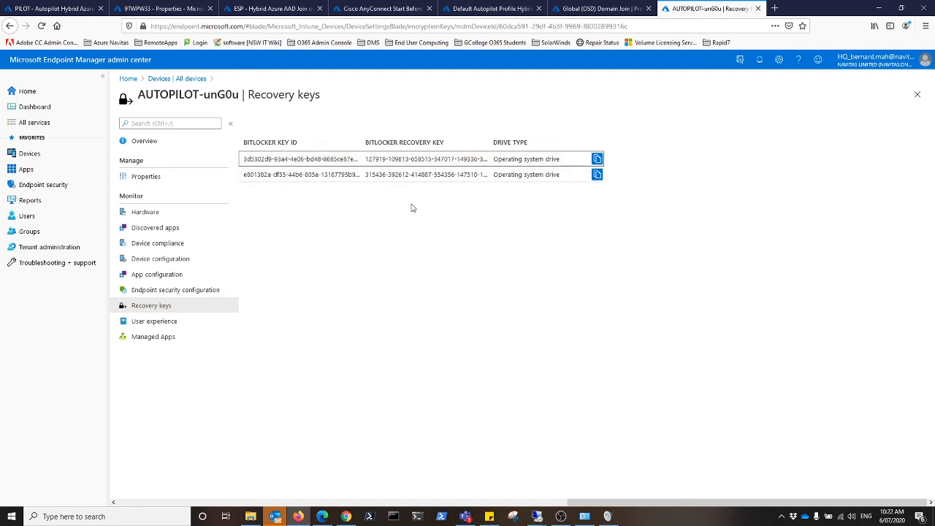
mouse_move(257, 247)
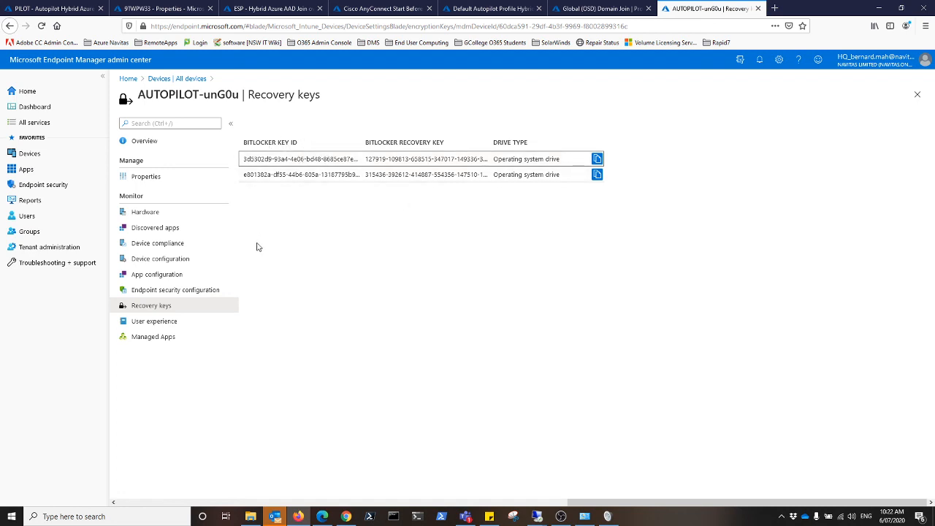
left_click(176, 289)
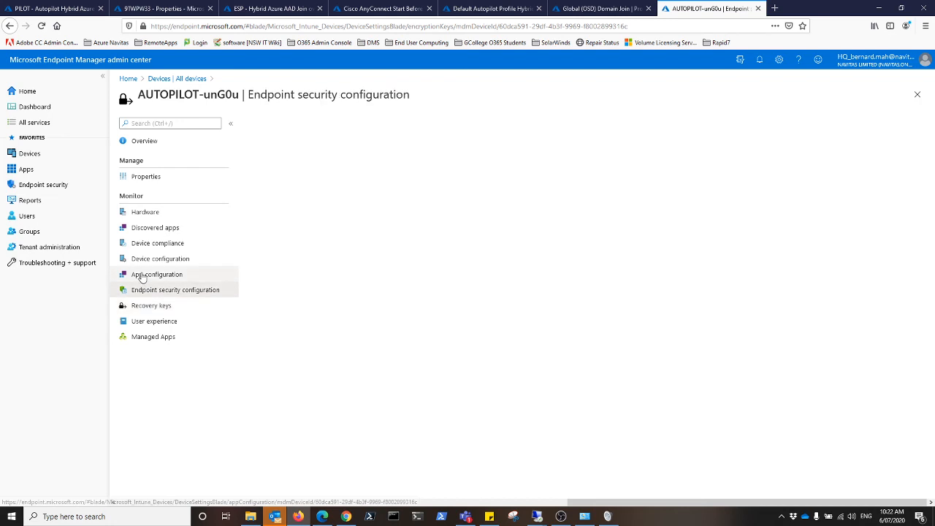
left_click(156, 274)
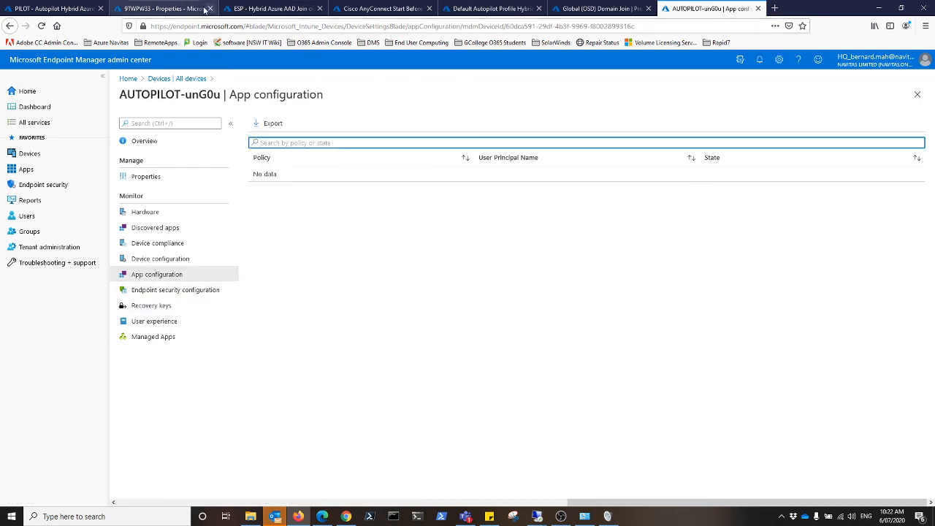
Refresh Windows Autopilot devices so 9TWPW33 shows Updating with the Hybrid Azure AAD Join over VPN profile
left_click(161, 9)
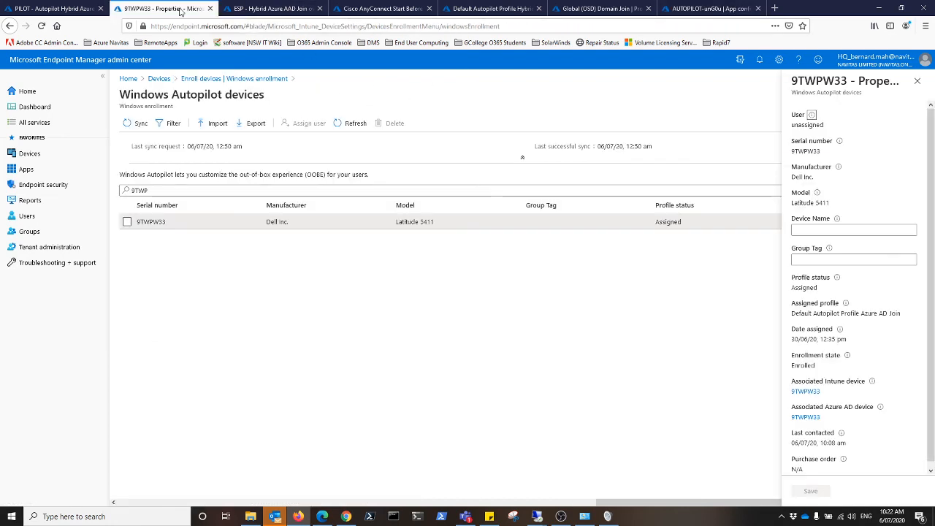
left_click(918, 81)
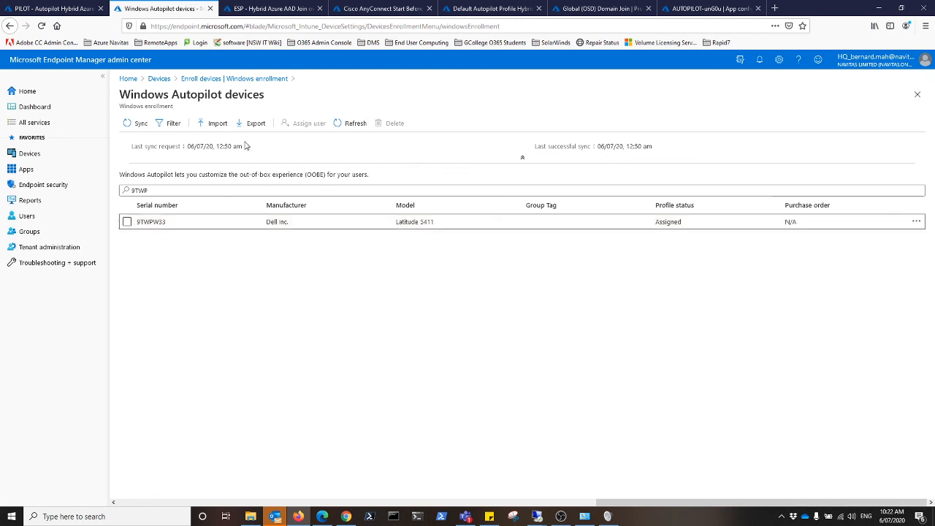
left_click(356, 123)
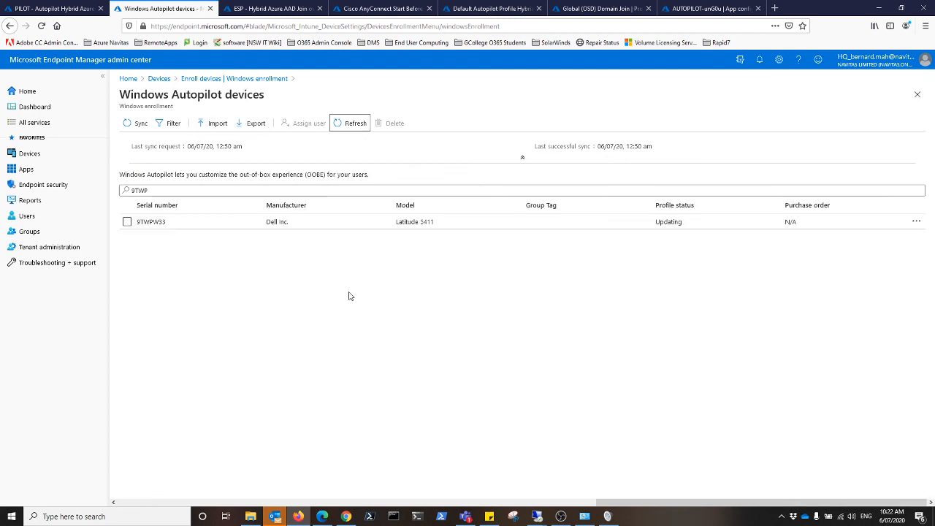
left_click(150, 222)
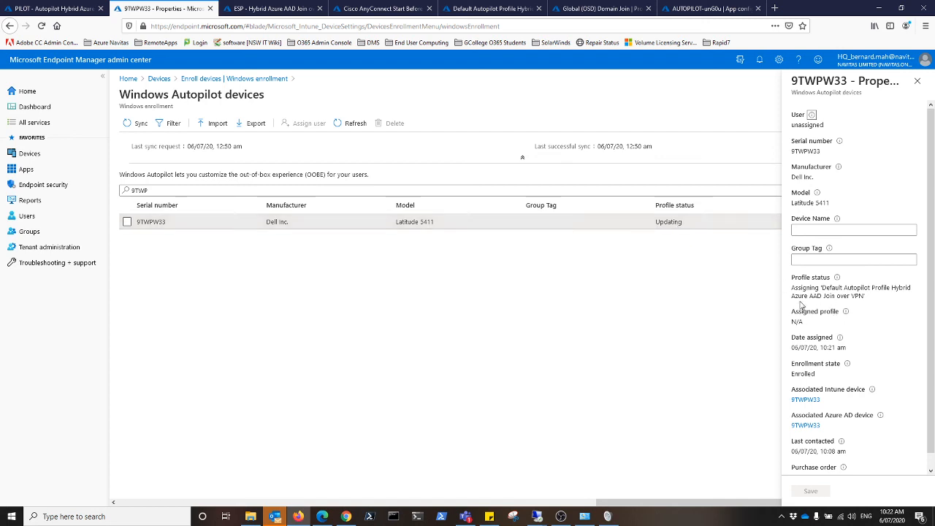
mouse_move(617, 298)
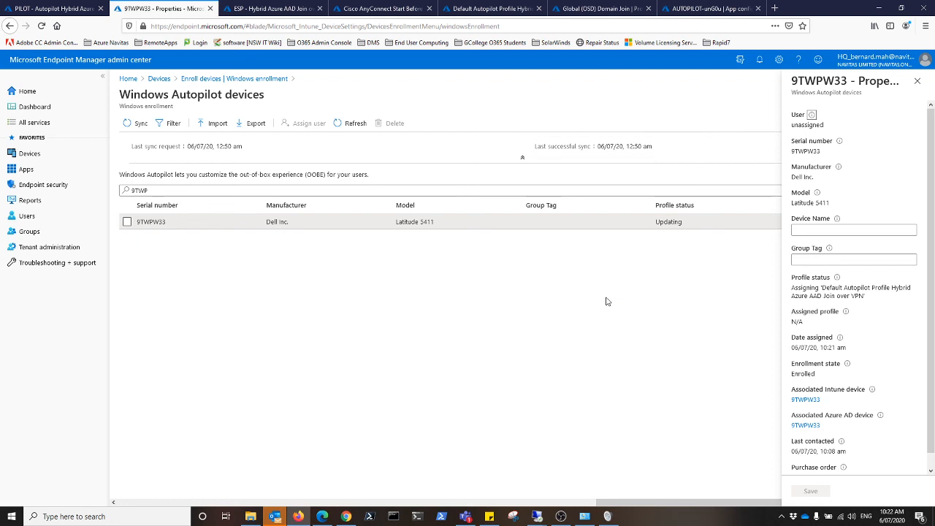
mouse_move(604, 303)
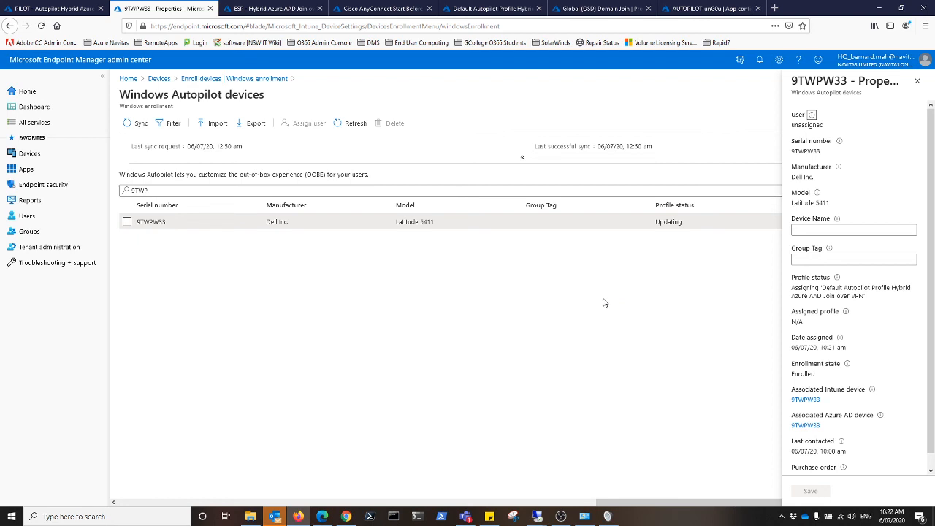